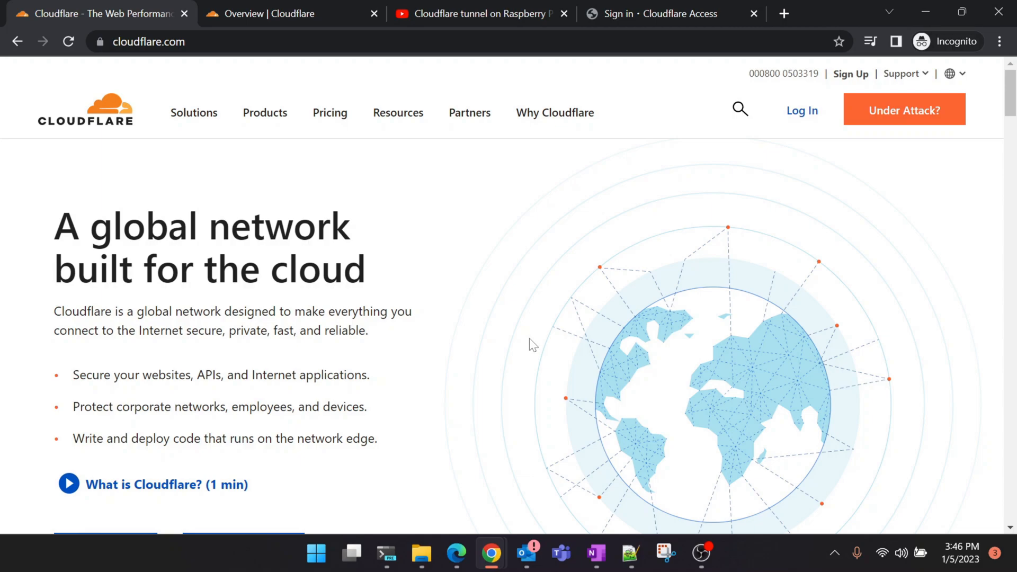
- Review the root SSH session on the Pi in Windows Terminal, then return to the Cloudflare Access sign-in page
{"action": "left_click", "coordinate": [386, 553]}
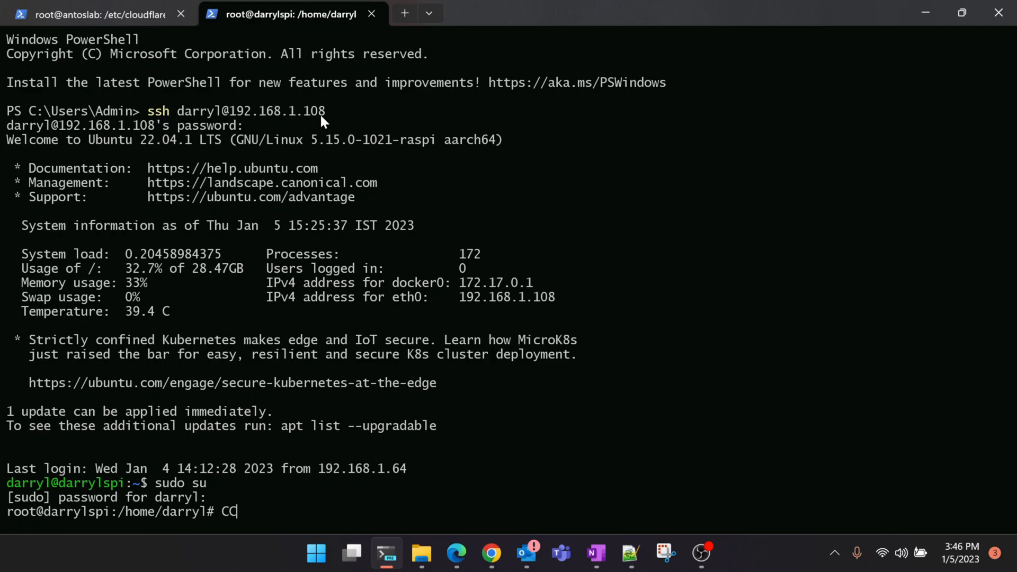
{"action": "left_click", "coordinate": [491, 553]}
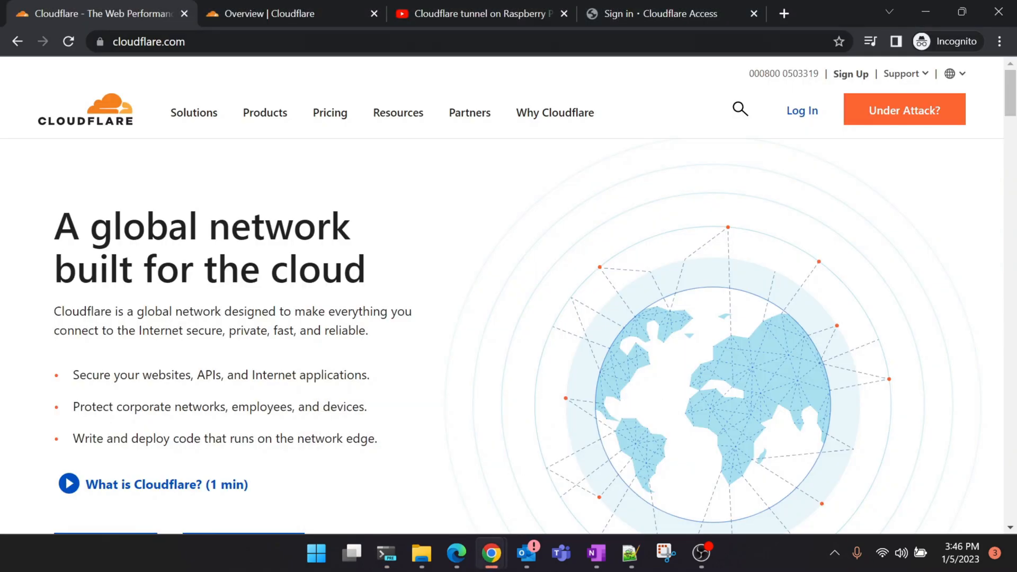
{"action": "left_click", "coordinate": [648, 12]}
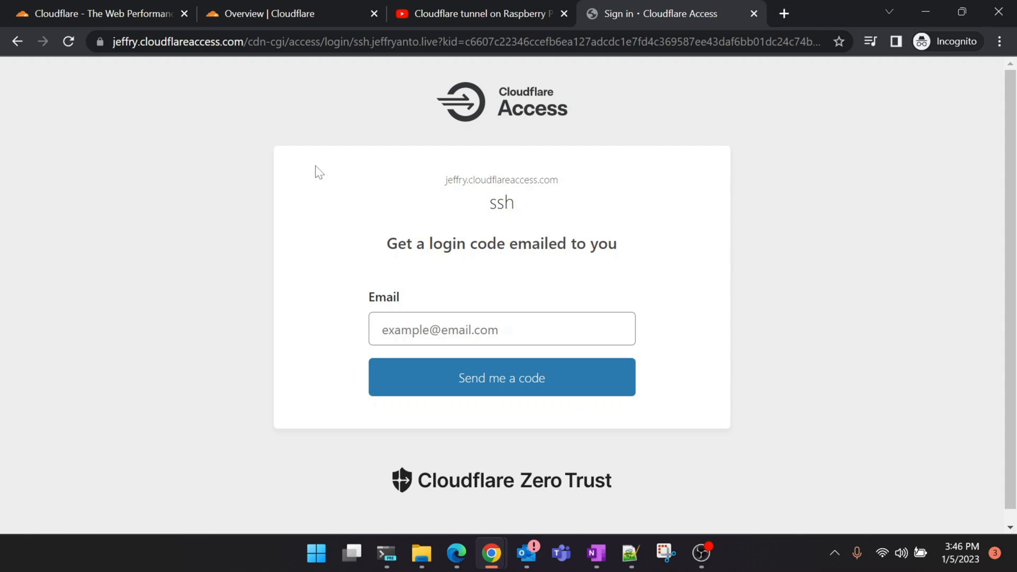
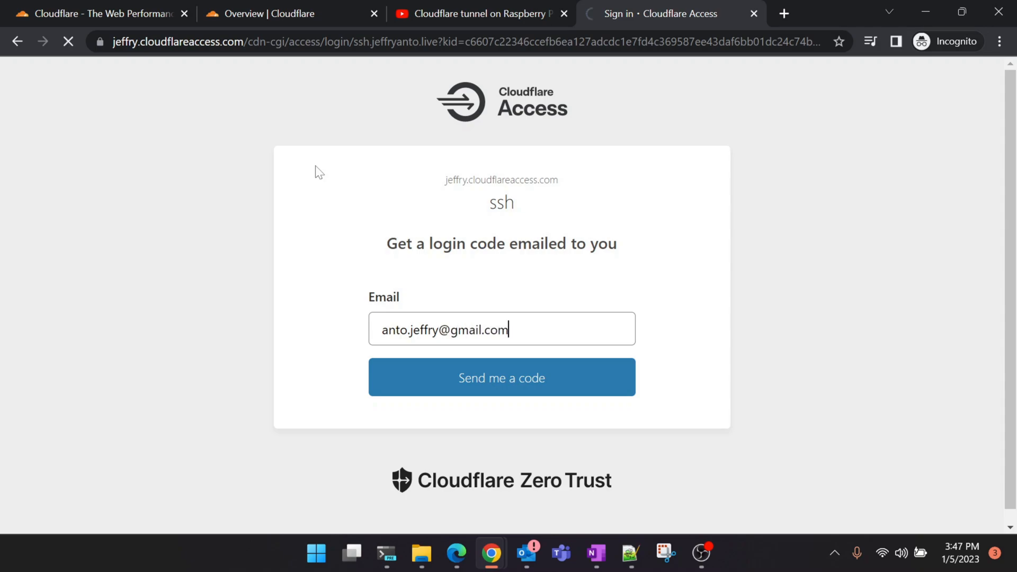
- Request a one-time login code for the Gmail address on the ssh application's sign-in page
{"action": "left_click", "coordinate": [501, 377]}
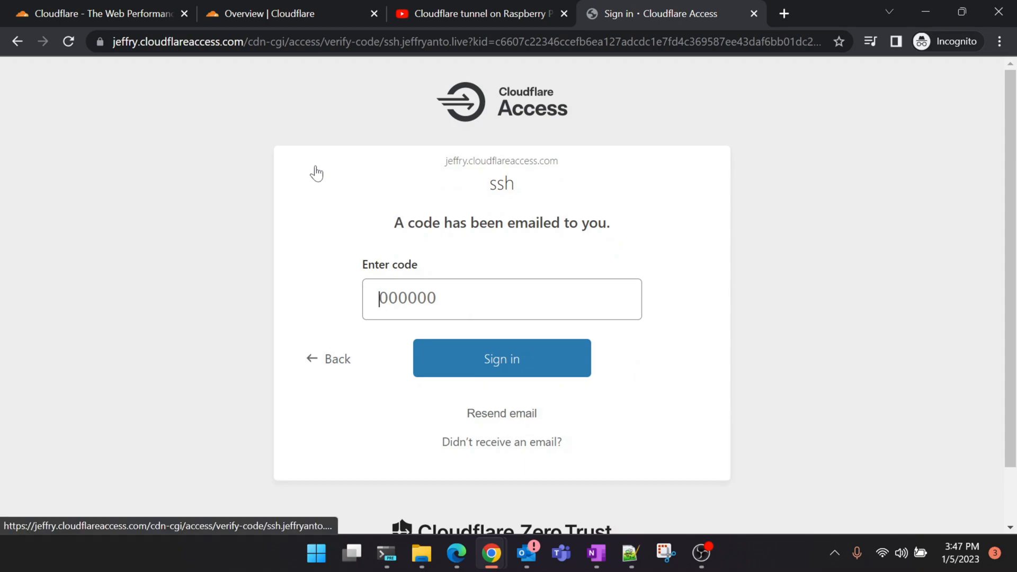
{"action": "mouse_move", "coordinate": [513, 537]}
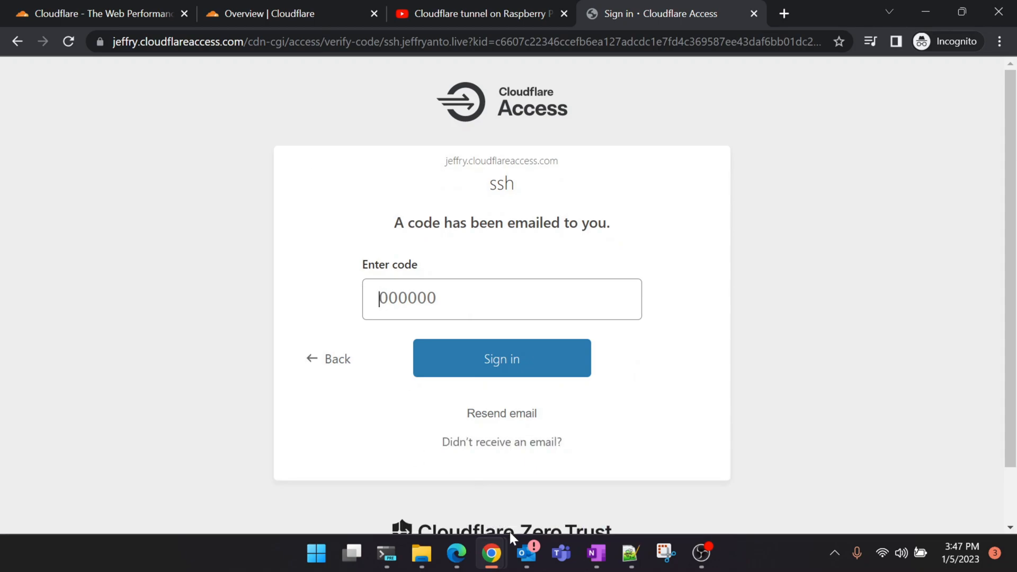
{"action": "type", "text": "S"}
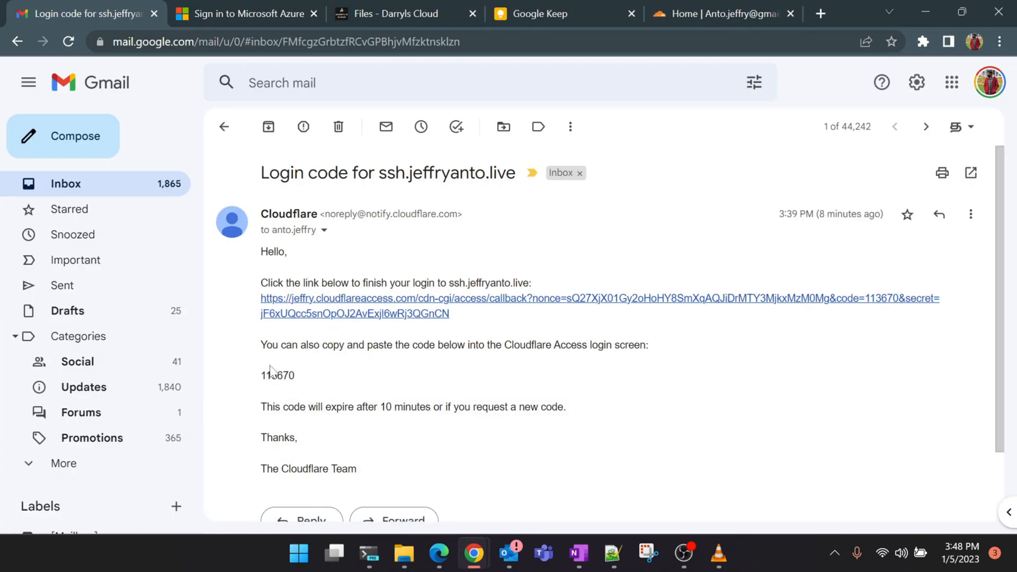
{"action": "right_click", "coordinate": [277, 375]}
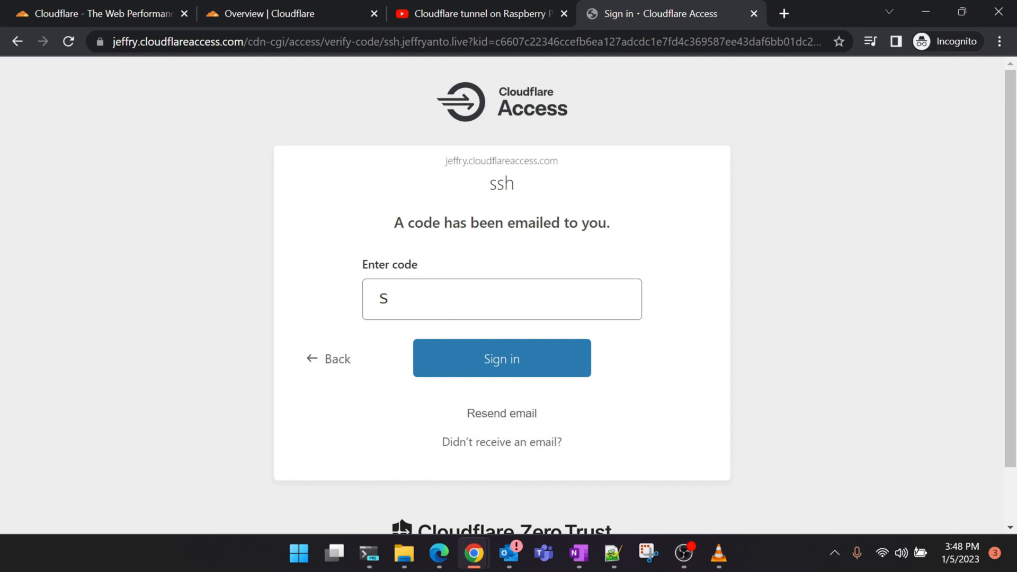
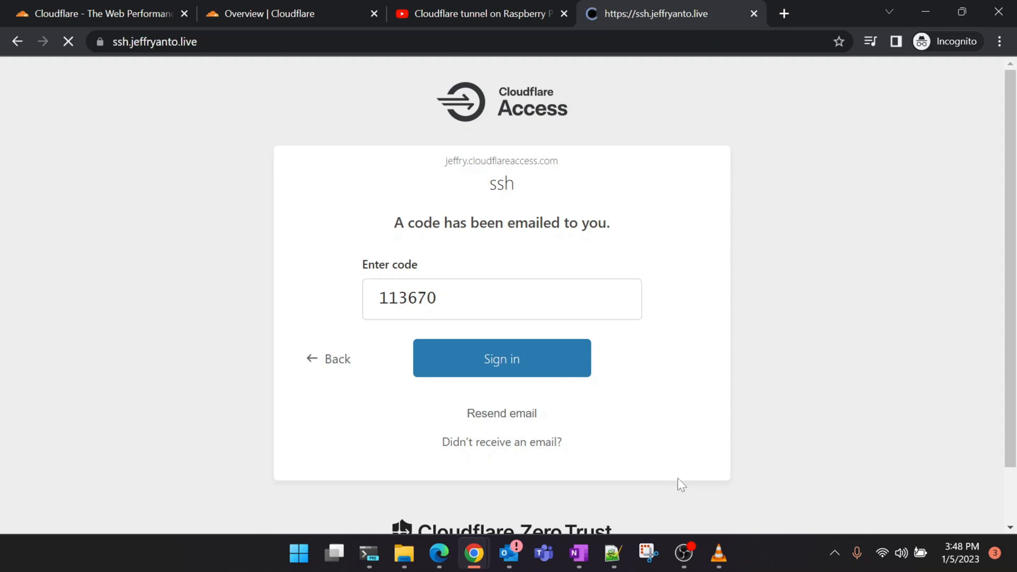
{"action": "left_click", "coordinate": [501, 359]}
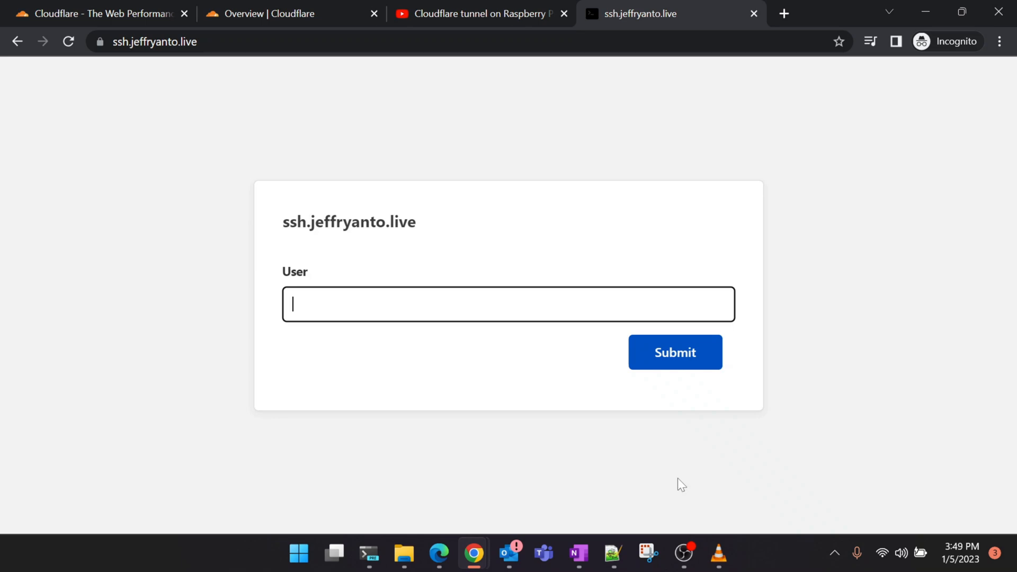
- Log in to the browser SSH session as user darryl with his password
{"action": "type", "text": "darryl"}
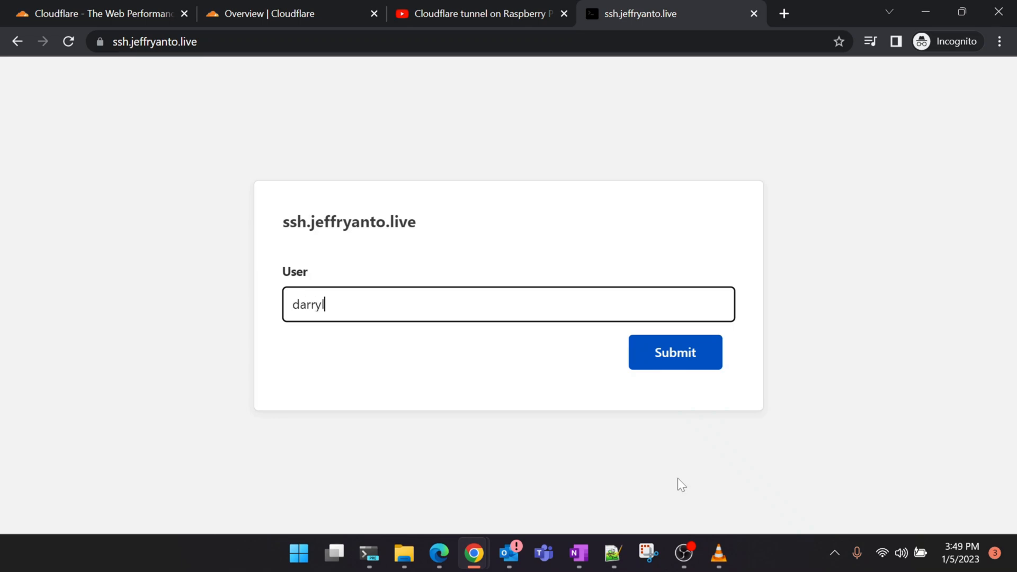
{"action": "left_click", "coordinate": [675, 351]}
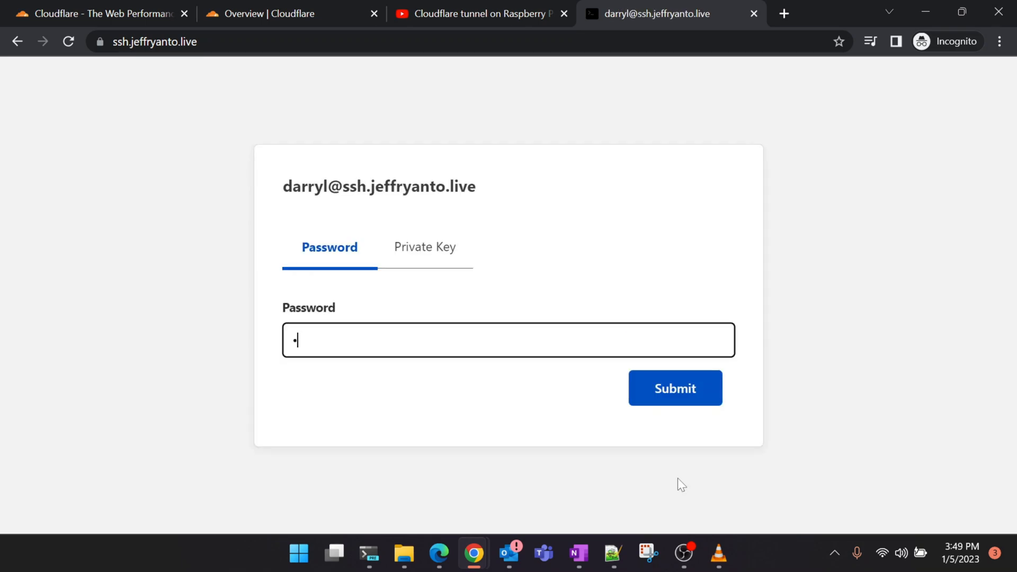
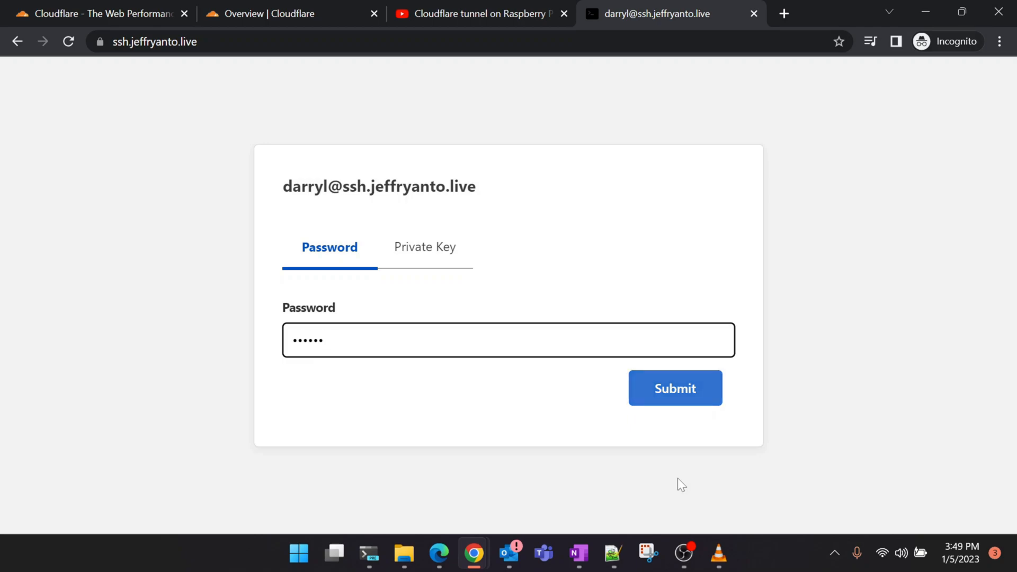
{"action": "left_click", "coordinate": [675, 387]}
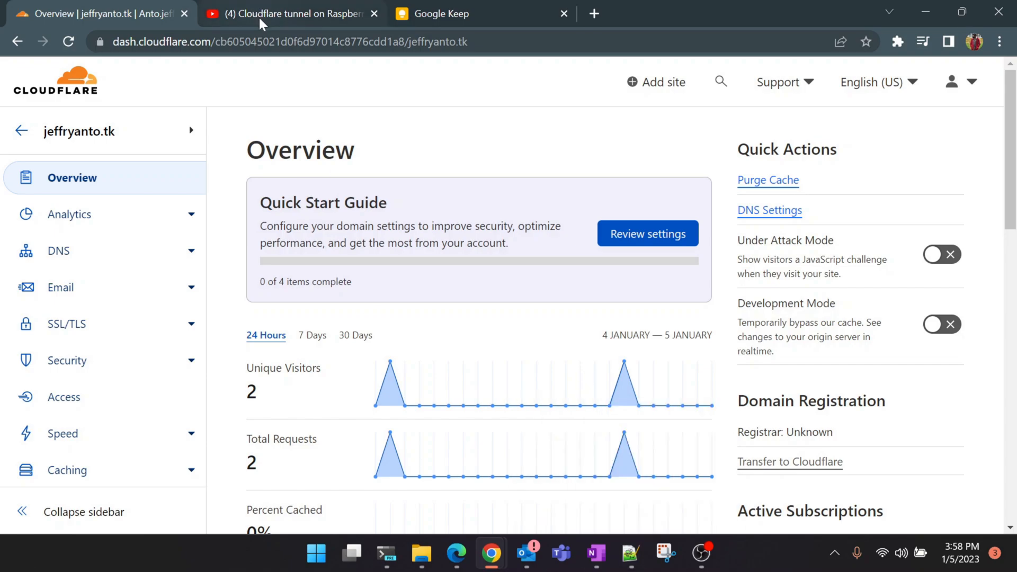
{"action": "left_click", "coordinate": [292, 13]}
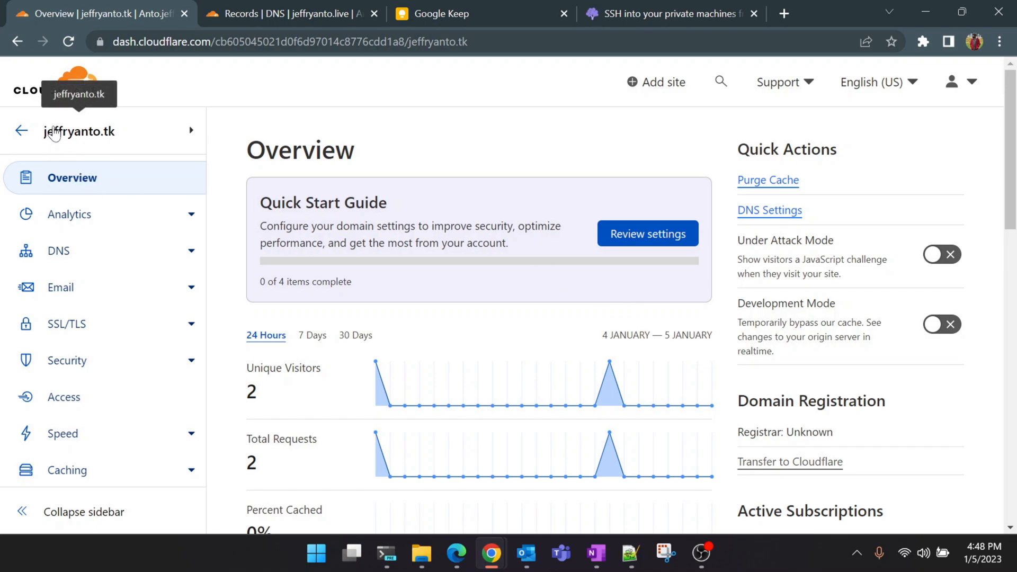
{"action": "mouse_move", "coordinate": [52, 126]}
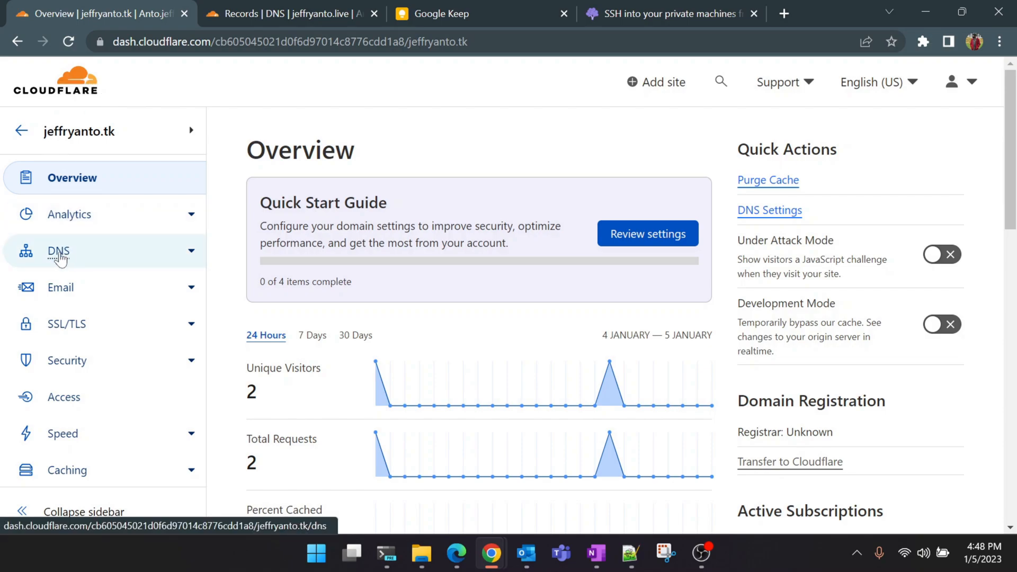
- Start a new CNAME record named ssh in the jeffryanto.tk DNS records
{"action": "left_click", "coordinate": [57, 251]}
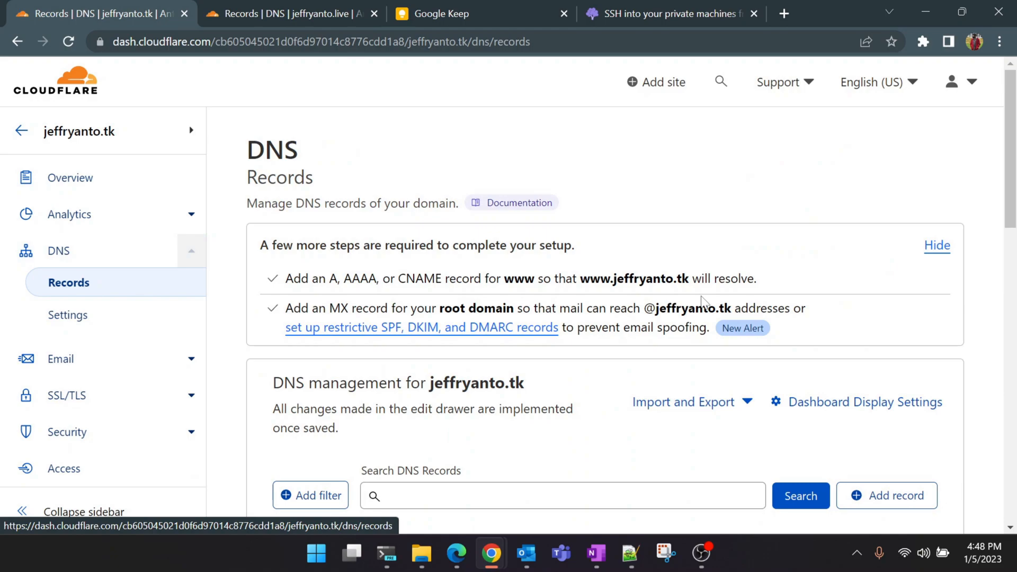
{"action": "scroll", "scroll_direction": "down", "scroll_amount": 3}
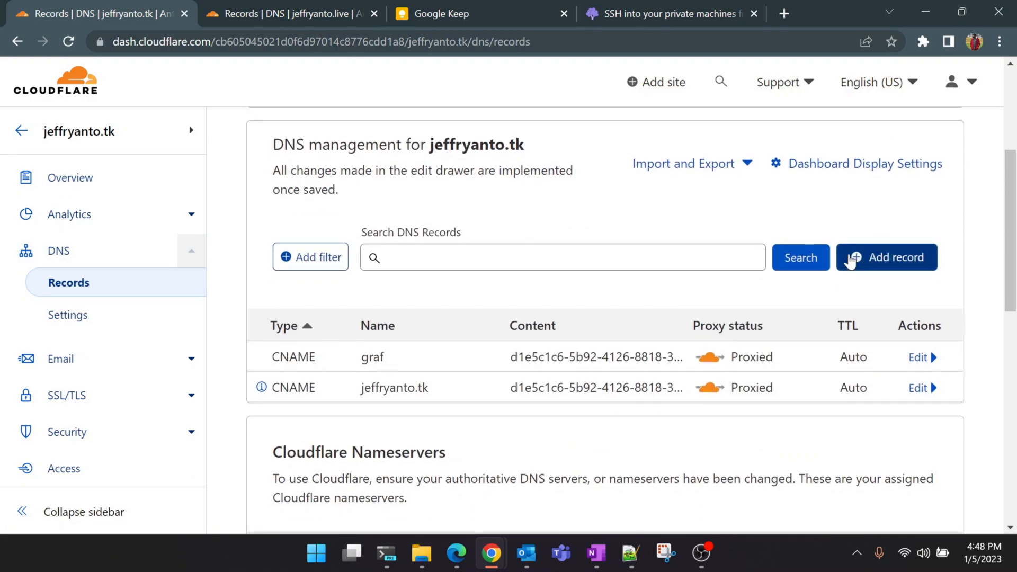
{"action": "left_click", "coordinate": [888, 256]}
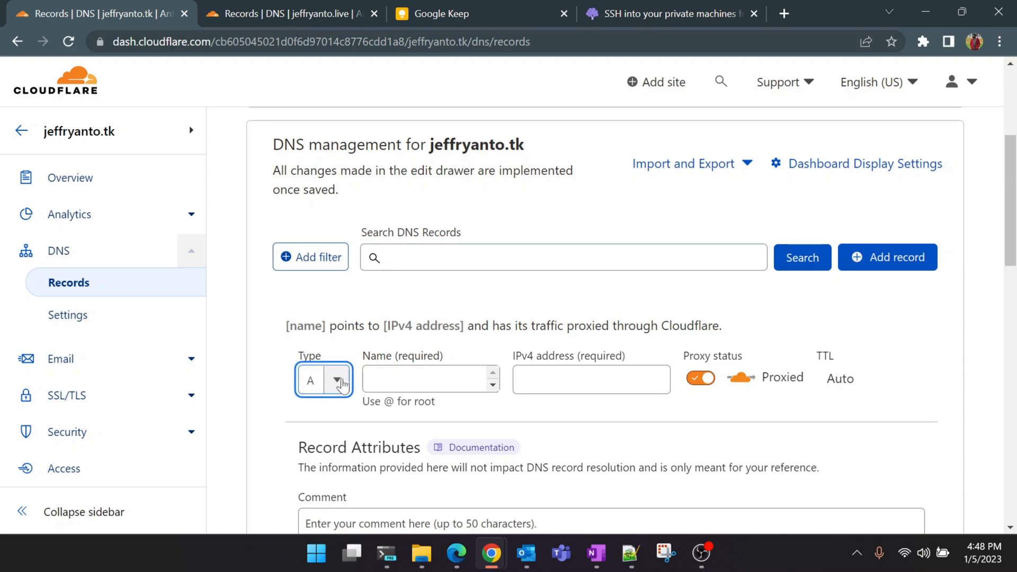
{"action": "left_click", "coordinate": [337, 380]}
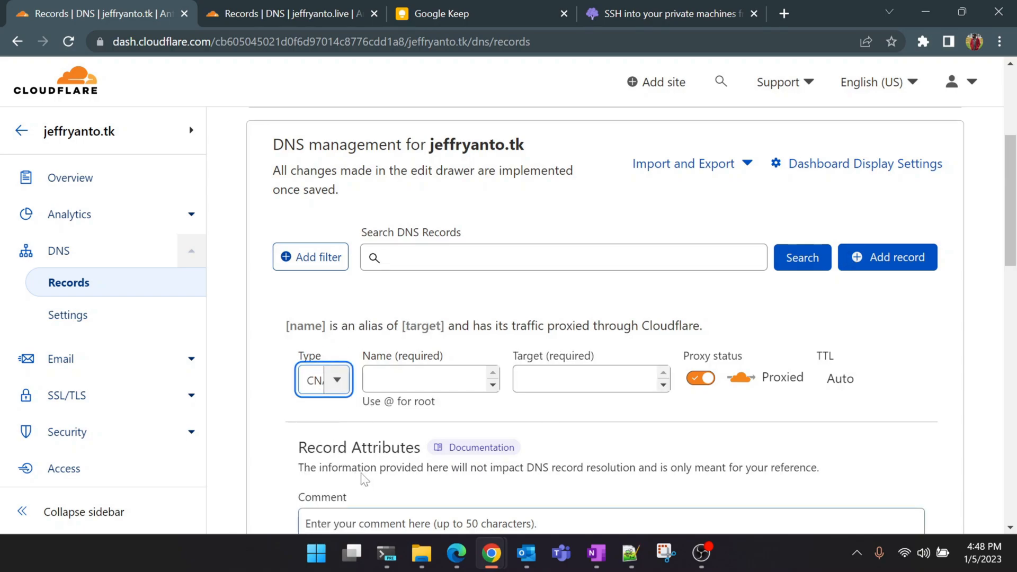
{"action": "left_click", "coordinate": [430, 379]}
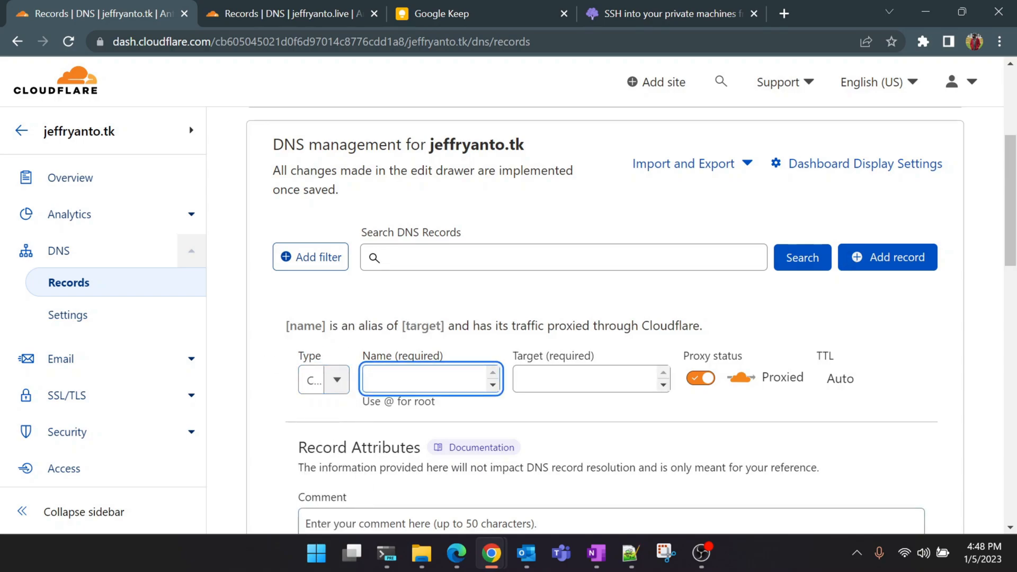
{"action": "type", "text": "ssh"}
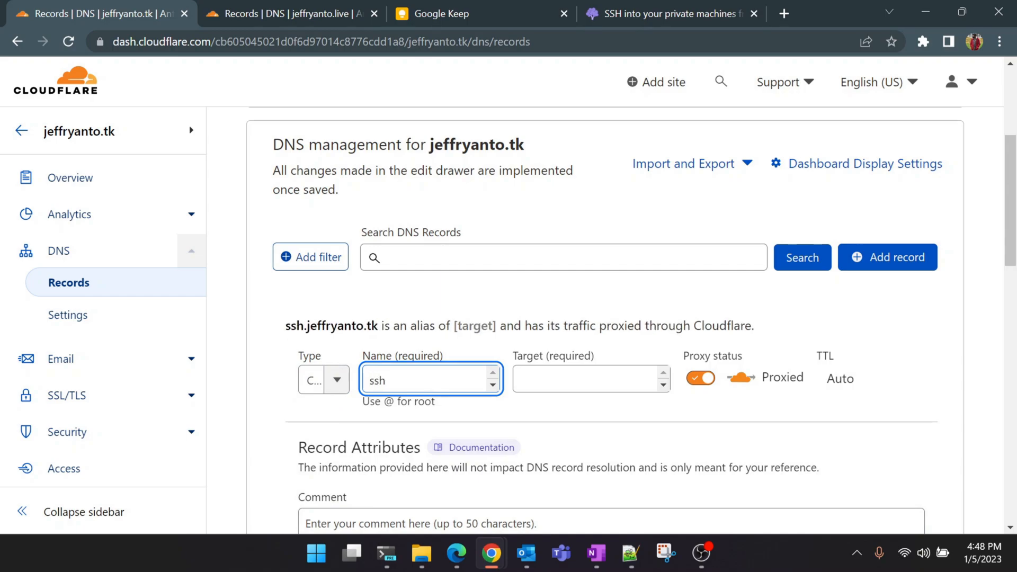
{"action": "scroll", "scroll_direction": "down", "scroll_amount": 3}
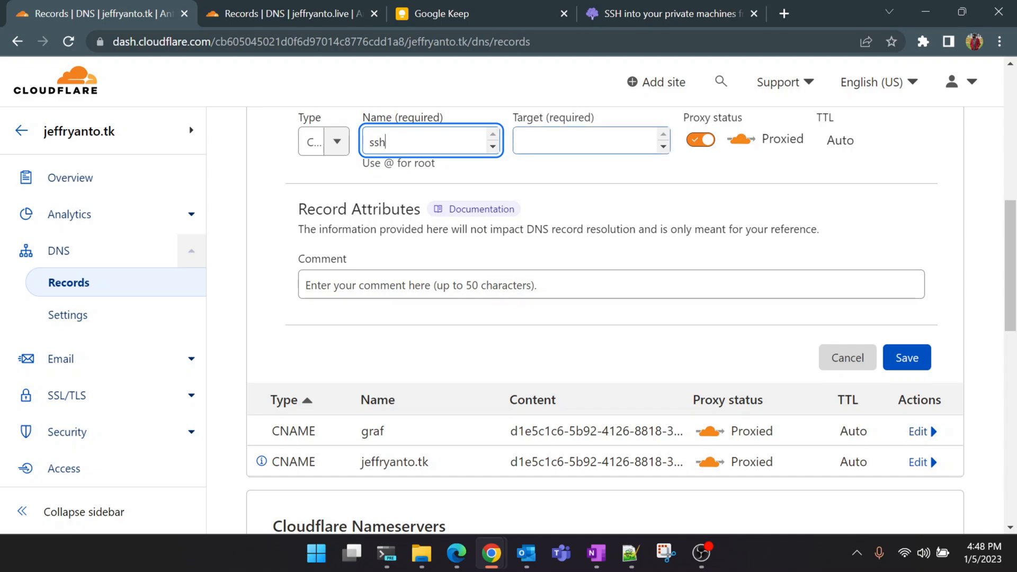
{"action": "mouse_move", "coordinate": [917, 432]}
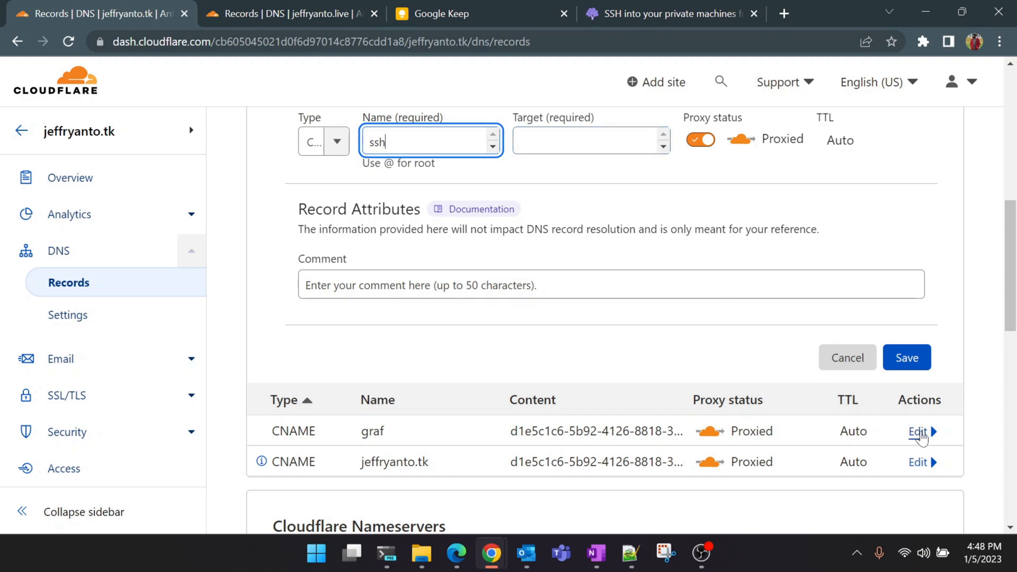
- Point ssh at graf's d1e5c1c6-...cfargotunnel.com target and save the proxied record
{"action": "left_click", "coordinate": [917, 431]}
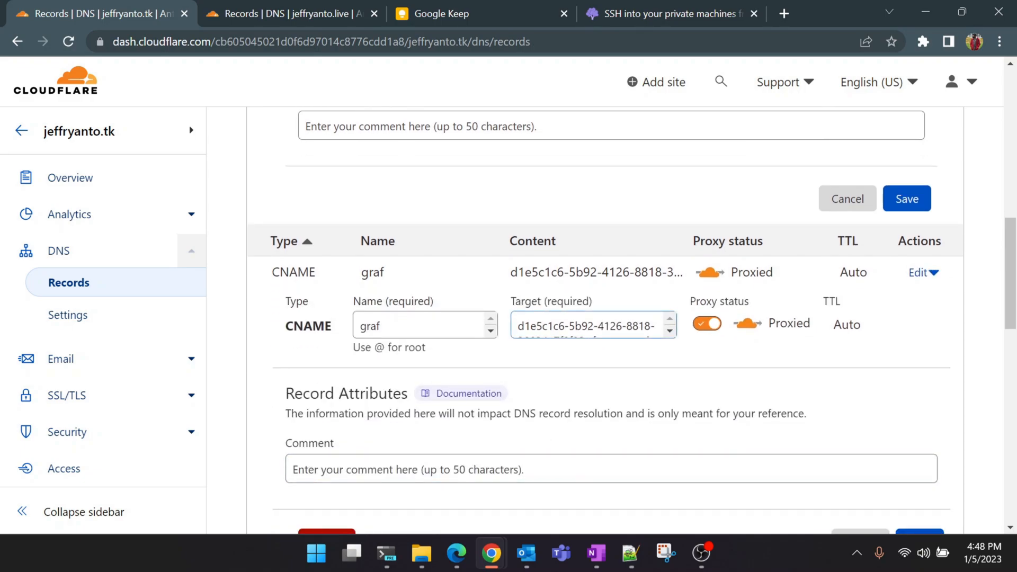
{"action": "right_click", "coordinate": [591, 324]}
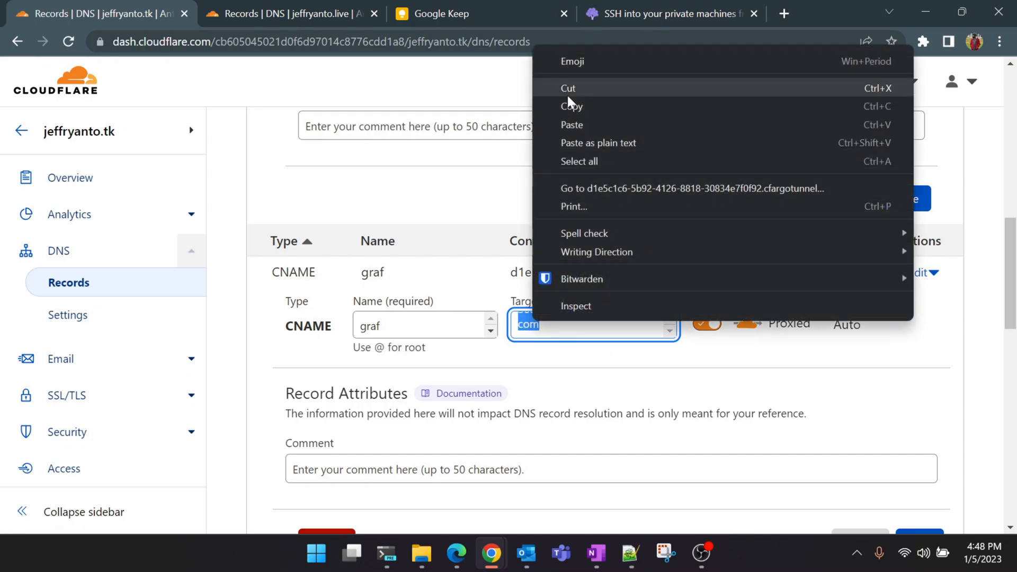
{"action": "left_click", "coordinate": [568, 88]}
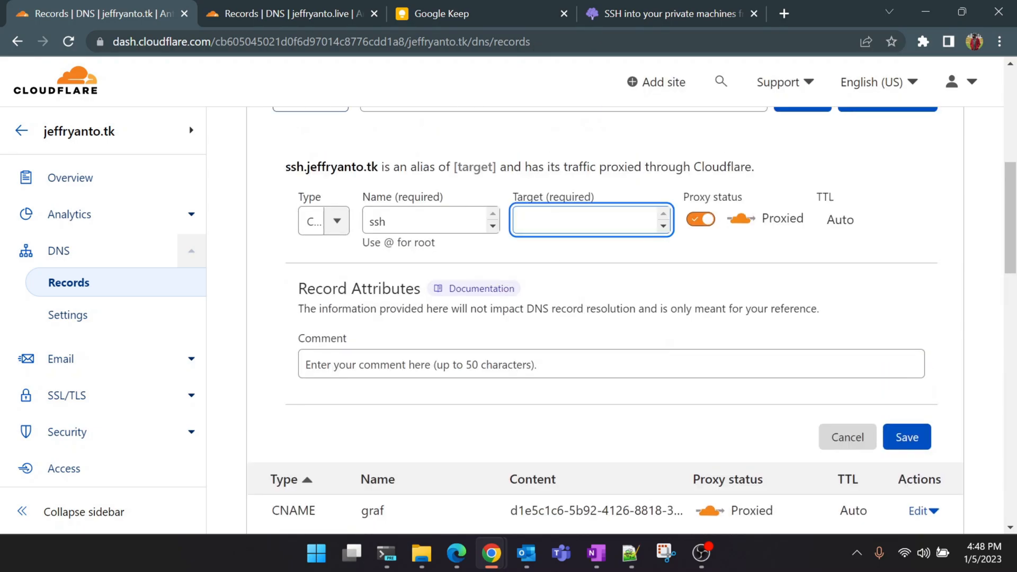
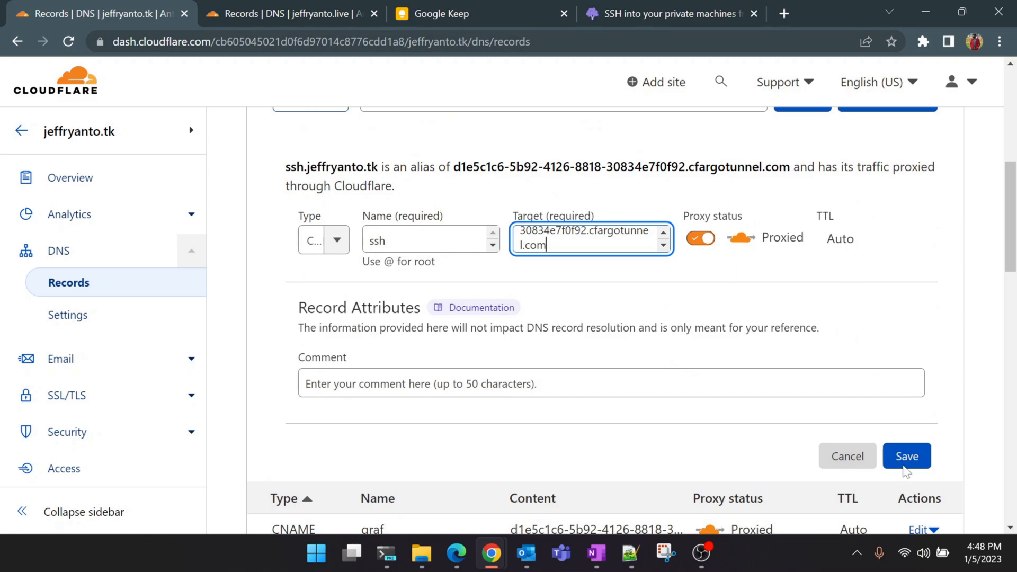
{"action": "left_click", "coordinate": [906, 456]}
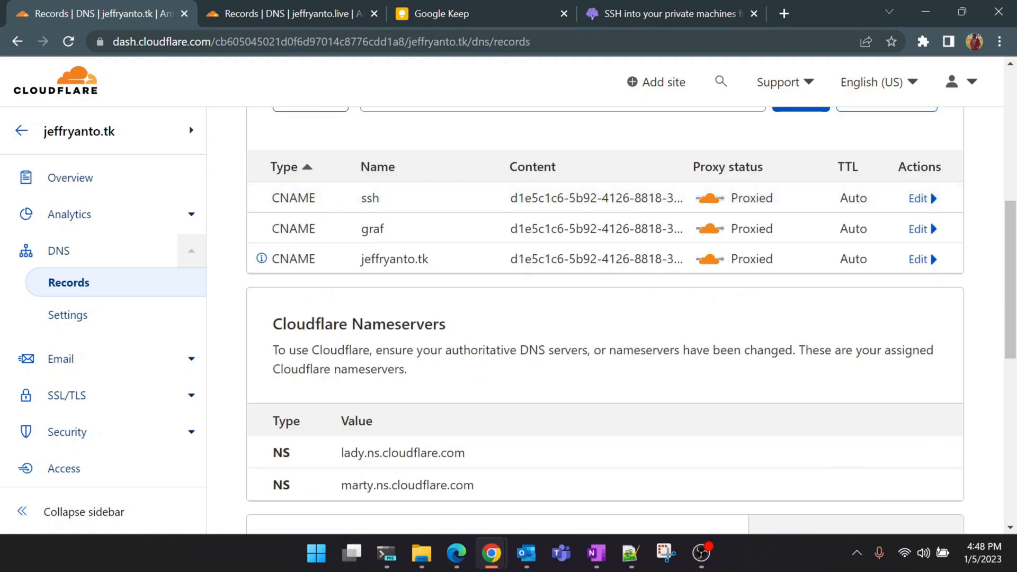
{"action": "mouse_move", "coordinate": [392, 204]}
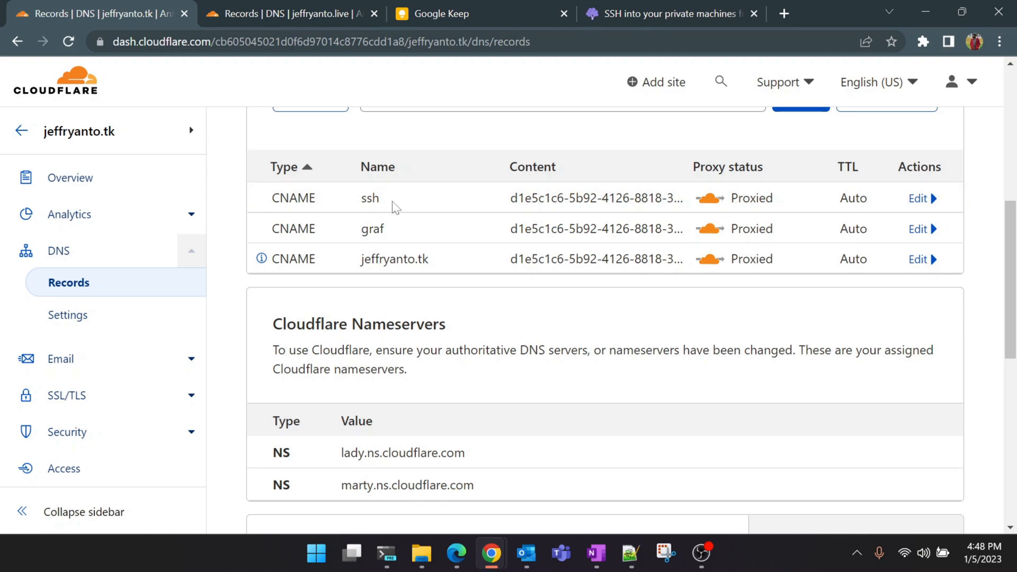
{"action": "left_click", "coordinate": [385, 553]}
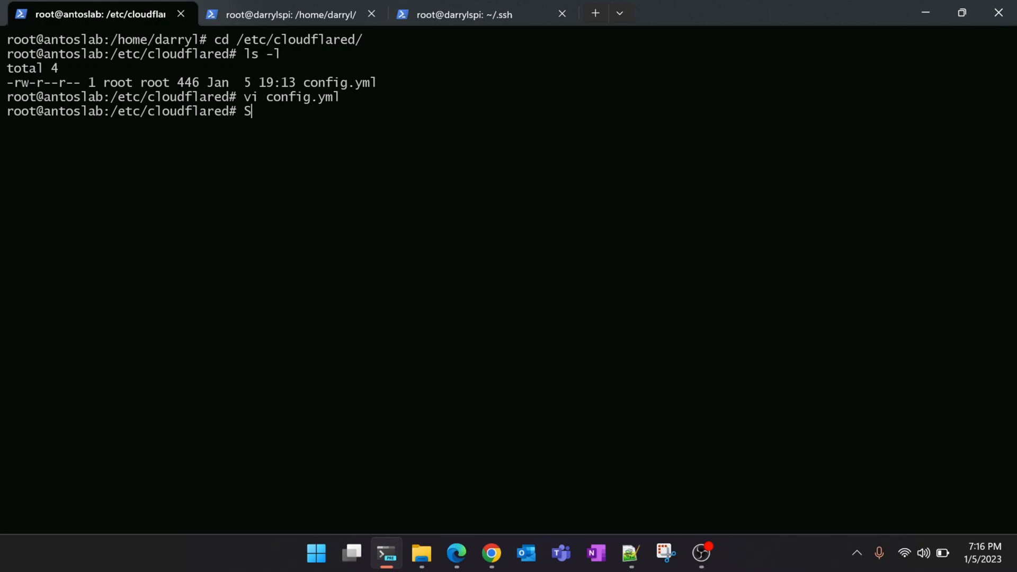
- Move into /root/.ssh, list it, and open an empty config file in vi insert mode
{"action": "type", "text": "cd /"}
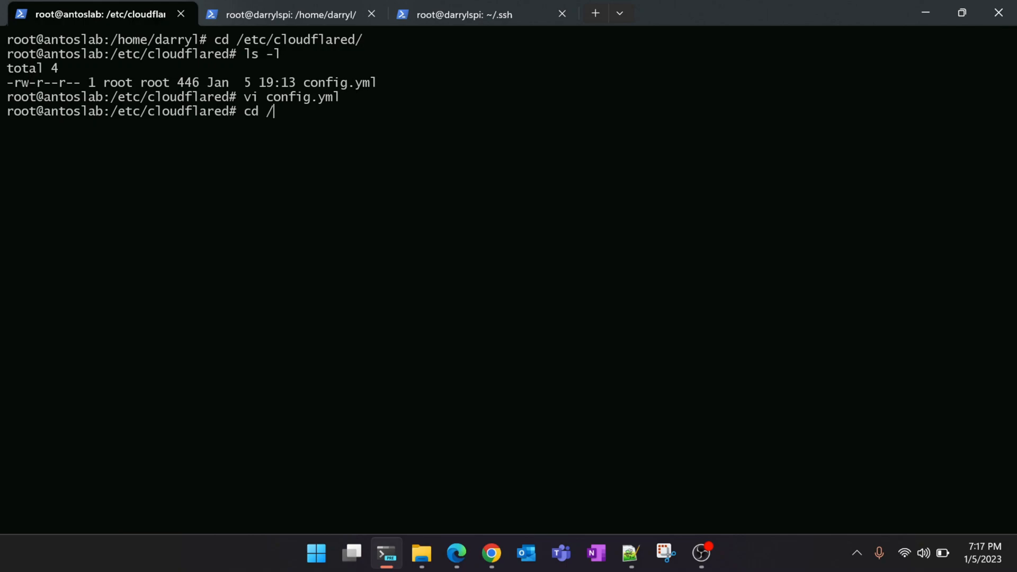
{"action": "type", "text": "root/"}
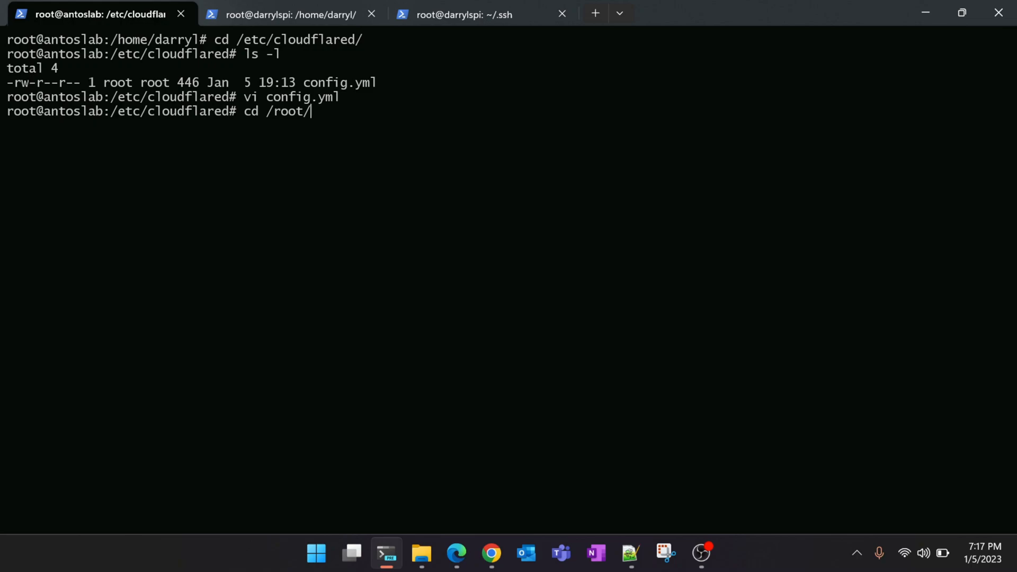
{"action": "type", "text": ".ssh/"}
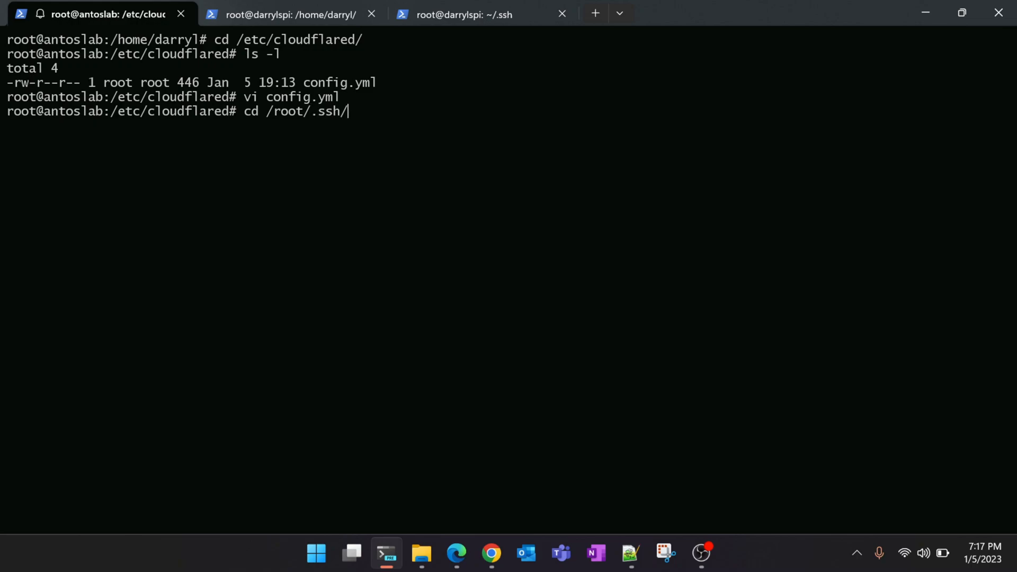
{"action": "type", "text": "ls -l"}
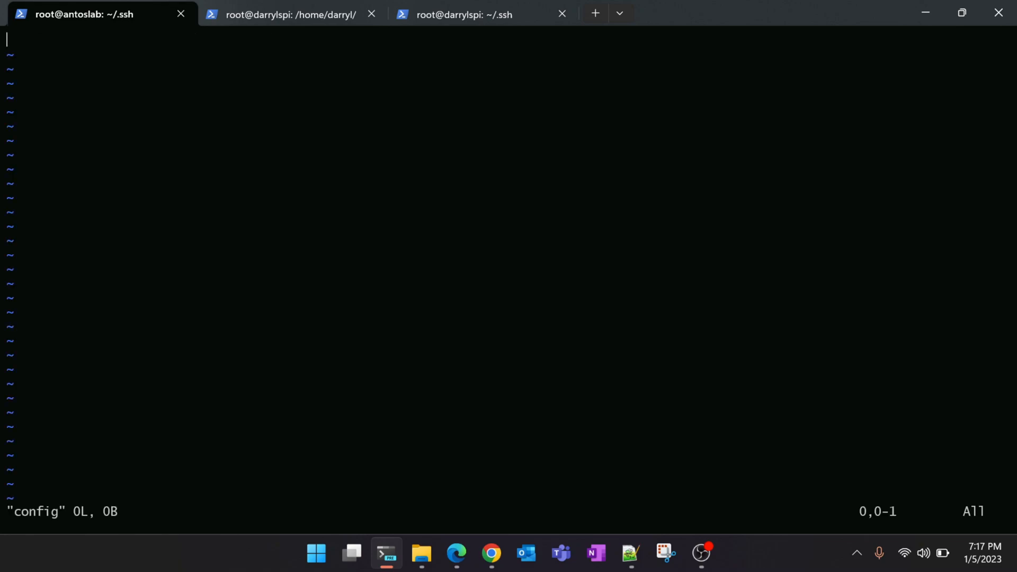
{"action": "key", "text": "i"}
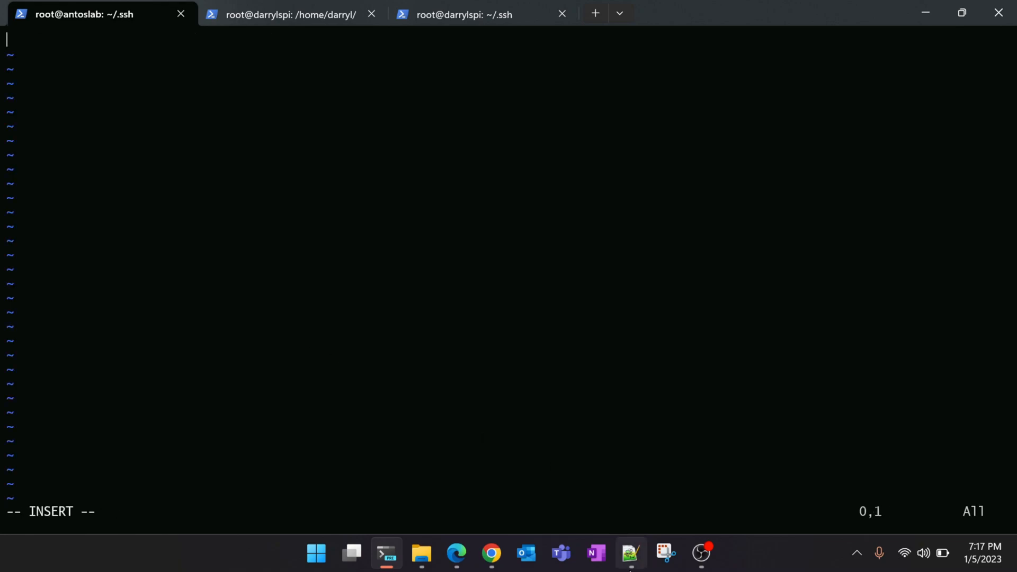
{"action": "left_click", "coordinate": [630, 553]}
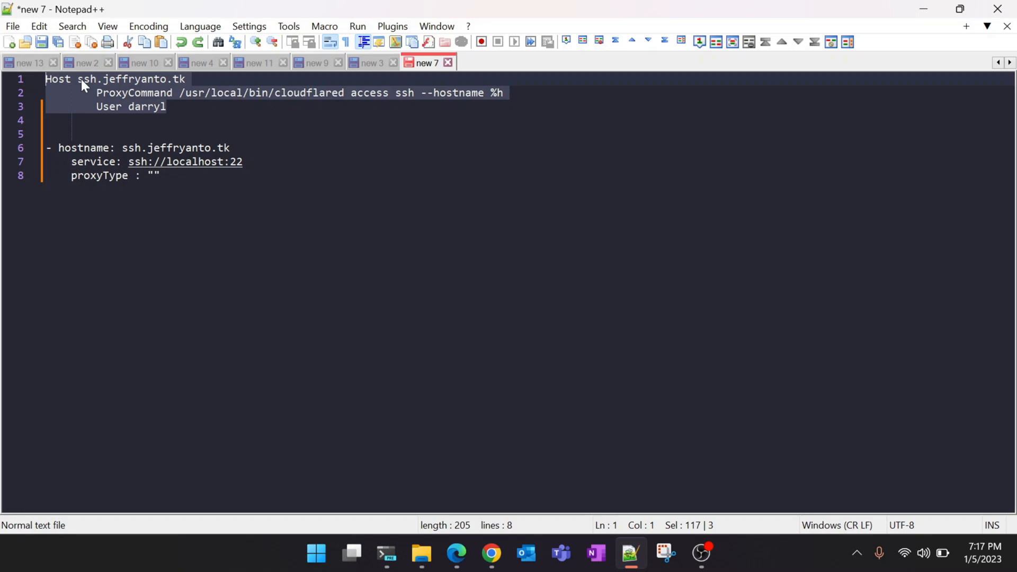
- Copy the Host ssh.jeffryanto.tk ProxyCommand block from Notepad++ into the vi config, then return to the dashboard
{"action": "right_click", "coordinate": [81, 86]}
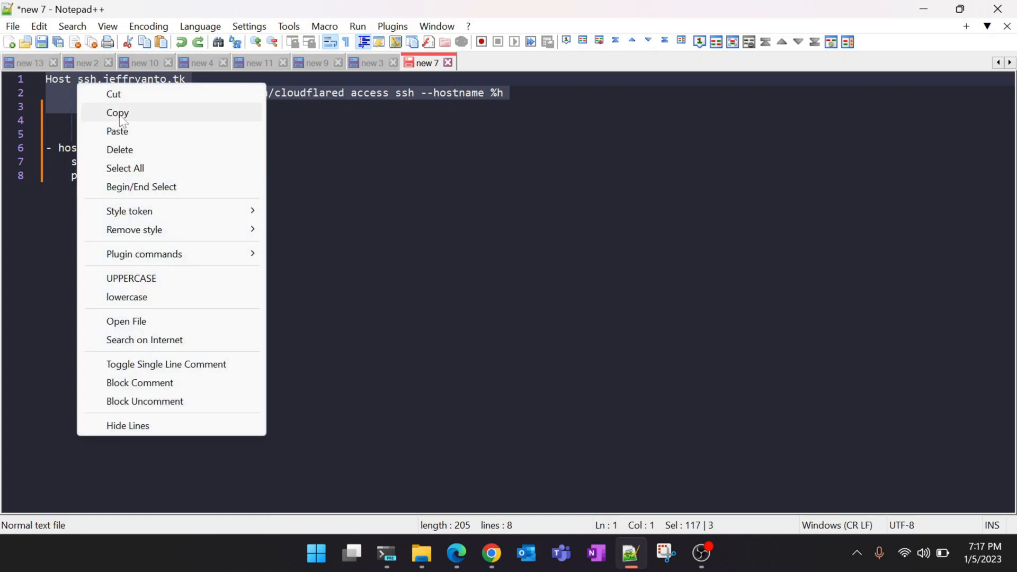
{"action": "left_click", "coordinate": [118, 112]}
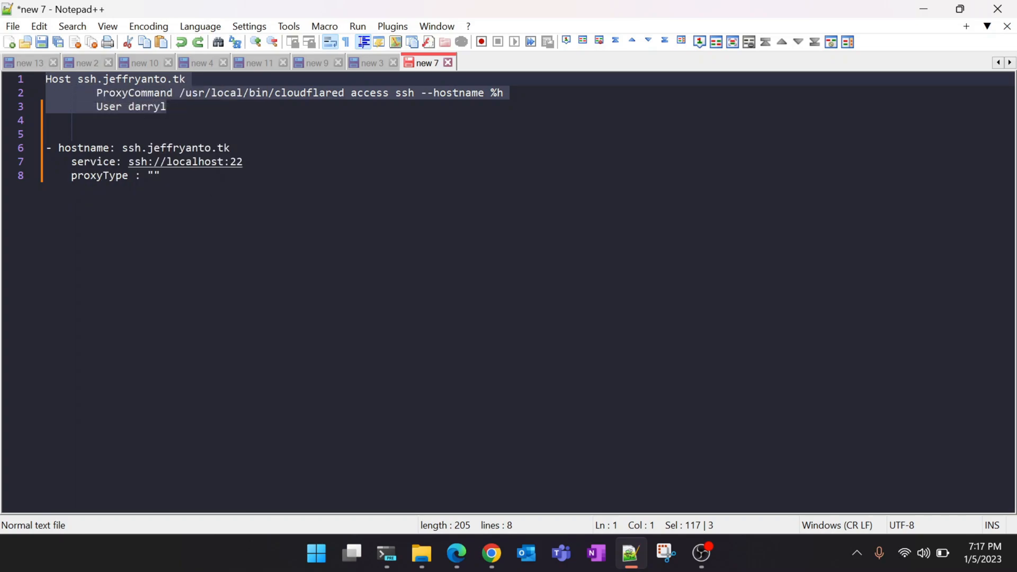
{"action": "left_click", "coordinate": [386, 553]}
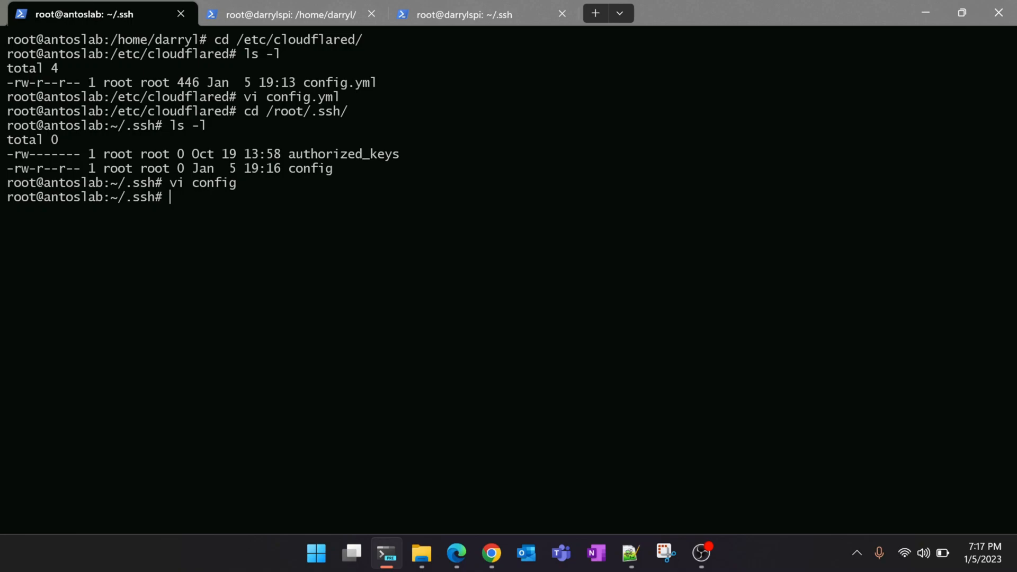
{"action": "left_click", "coordinate": [490, 554]}
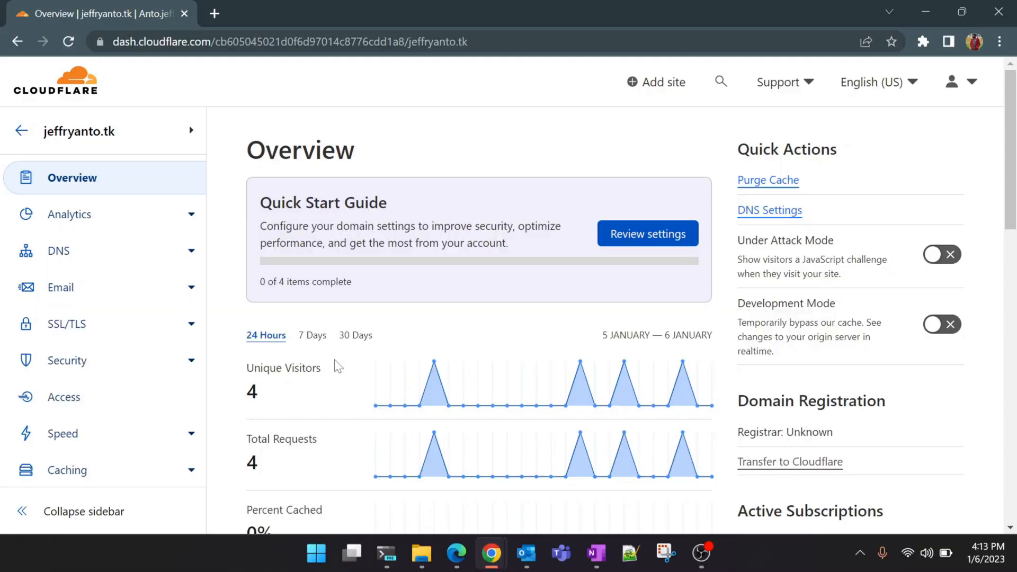
- Launch Zero Trust from jeffryanto.tk's Access page and begin adding an Access application
{"action": "left_click", "coordinate": [64, 397]}
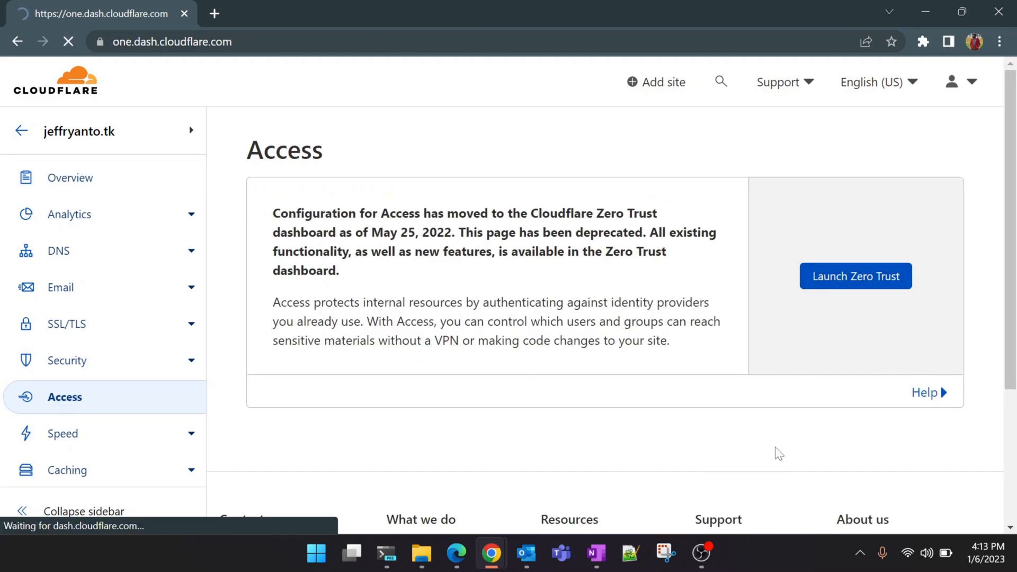
{"action": "left_click", "coordinate": [855, 276]}
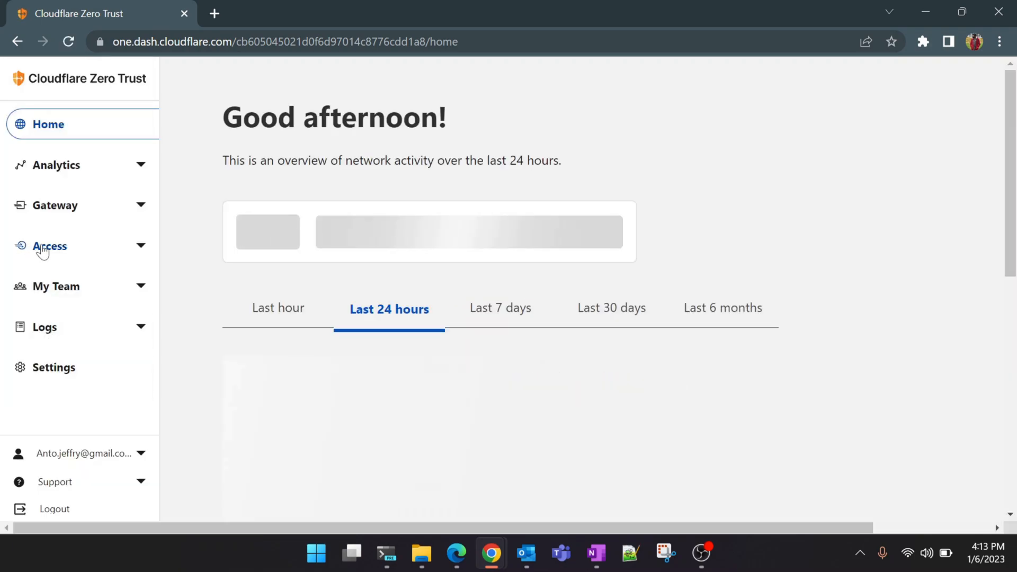
{"action": "left_click", "coordinate": [50, 246]}
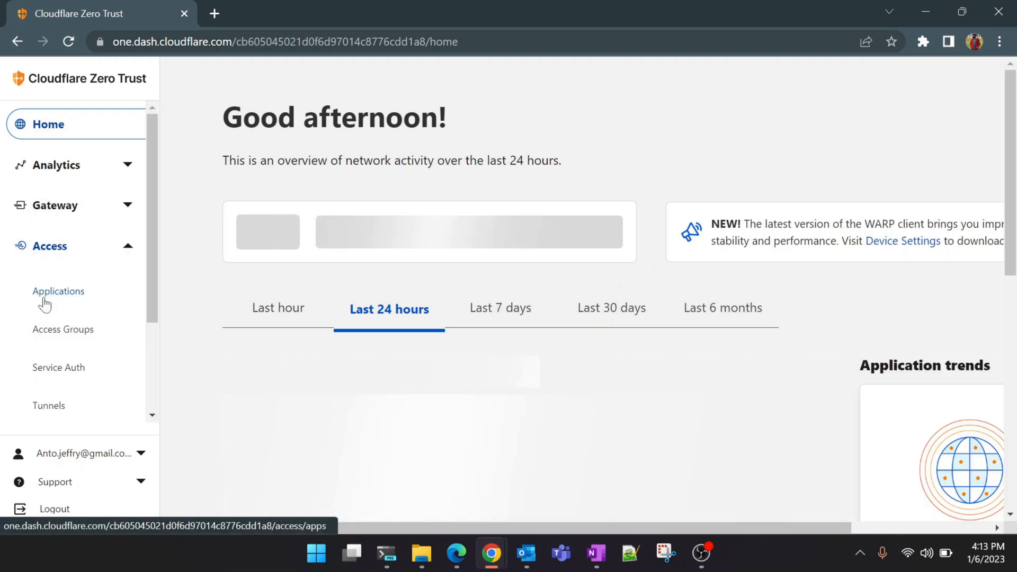
{"action": "left_click", "coordinate": [59, 291]}
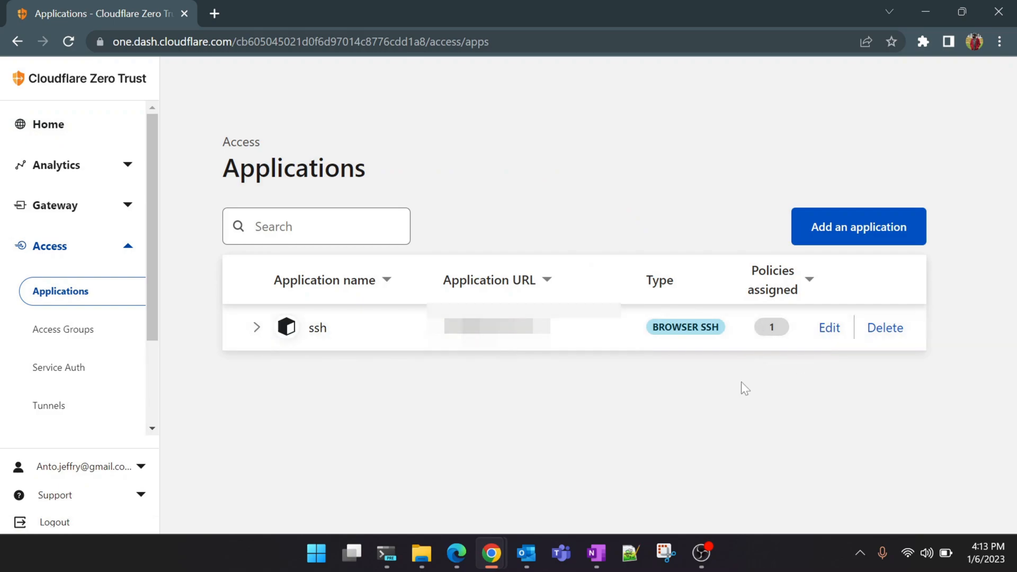
{"action": "mouse_move", "coordinate": [865, 215]}
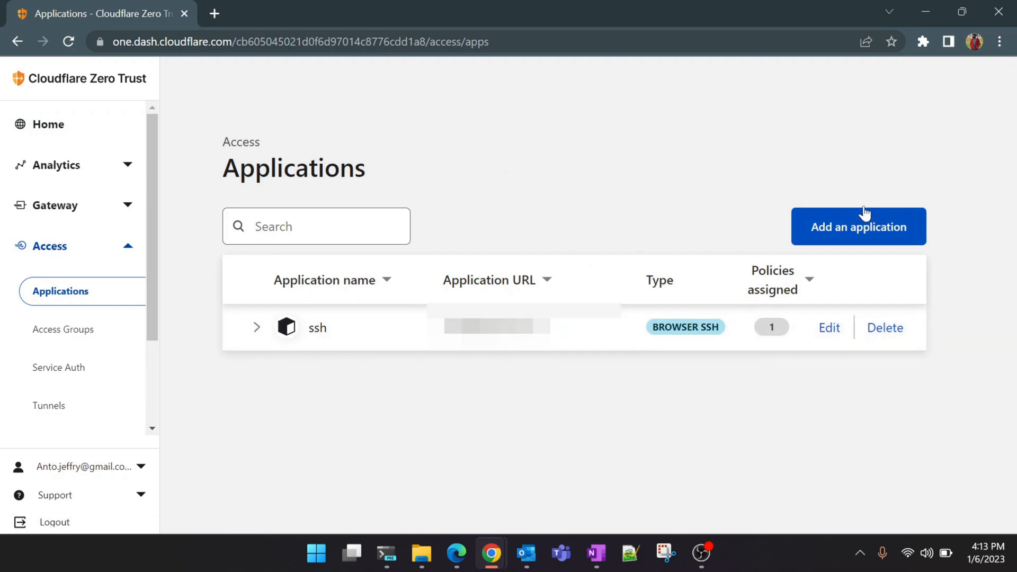
{"action": "left_click", "coordinate": [858, 227]}
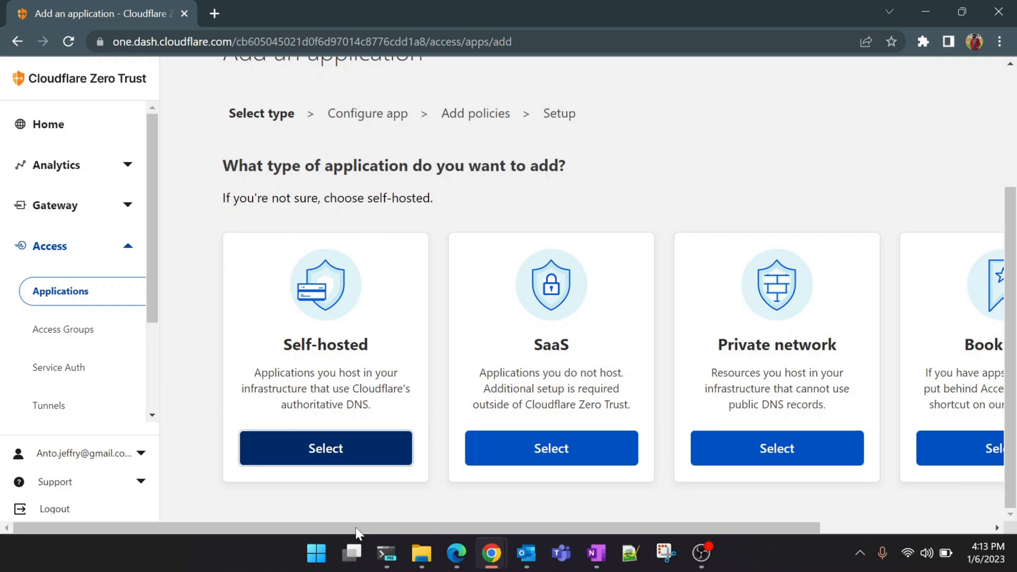
- Configure a self-hosted application named raspi_ssh on subdomain ssh of jeffryanto.tk
{"action": "left_click", "coordinate": [325, 449]}
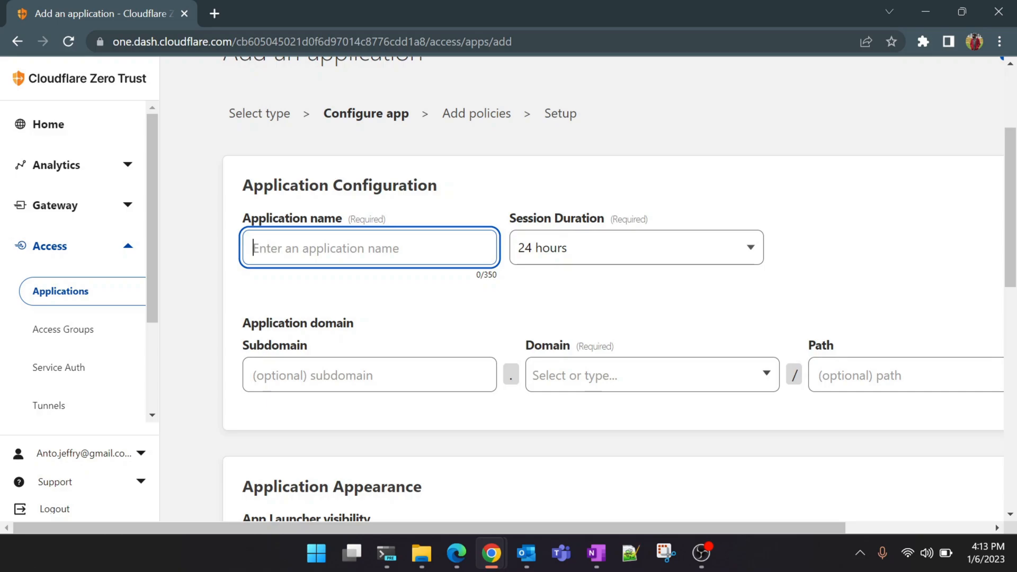
{"action": "type", "text": "raspi_"}
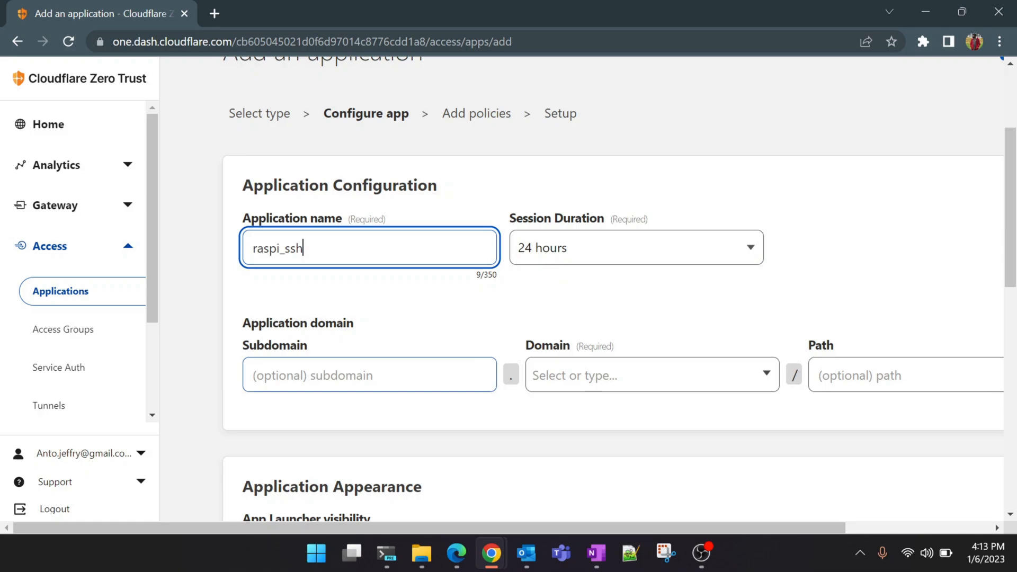
{"action": "type", "text": "s"}
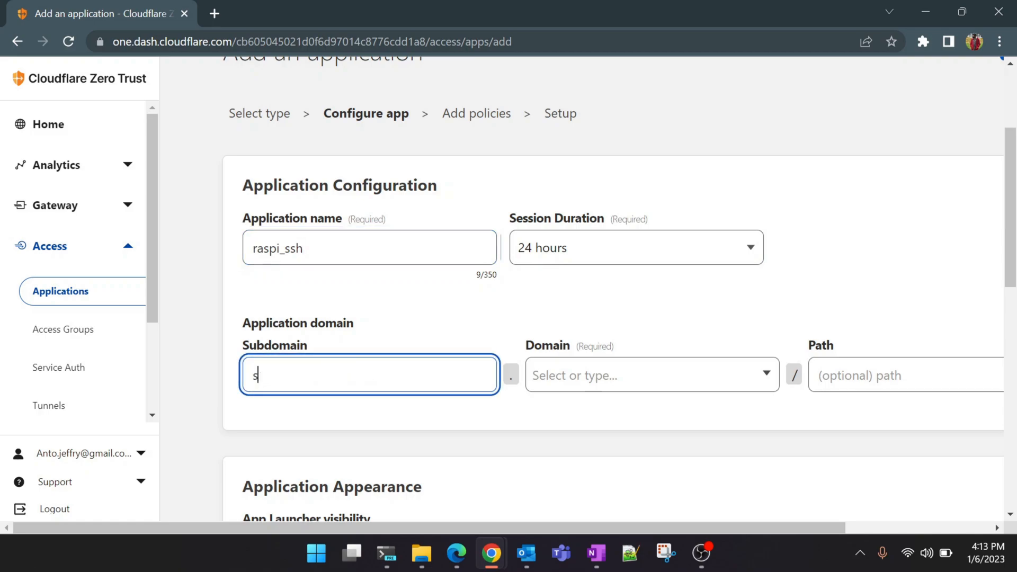
{"action": "type", "text": "sh"}
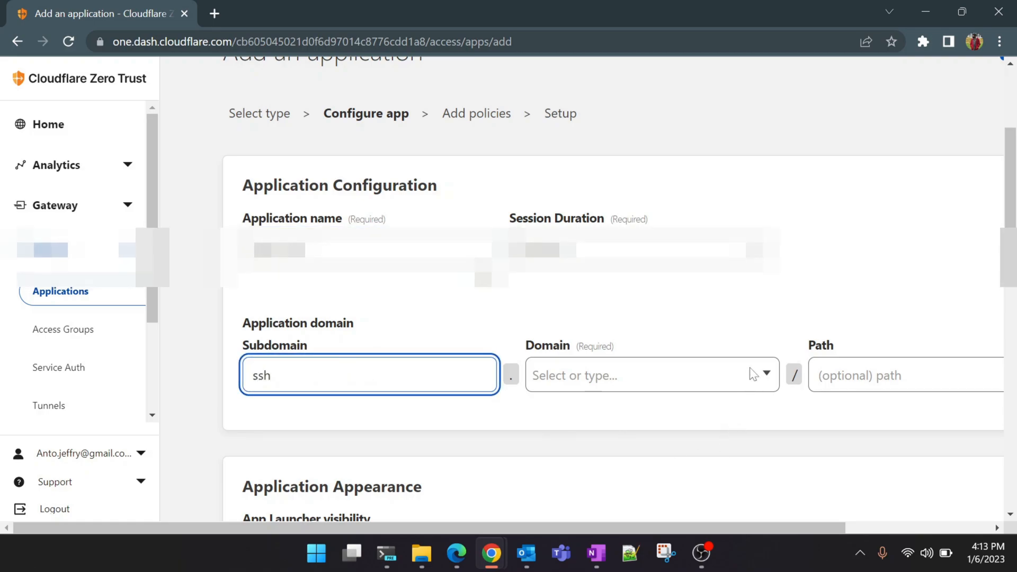
{"action": "left_click", "coordinate": [649, 375]}
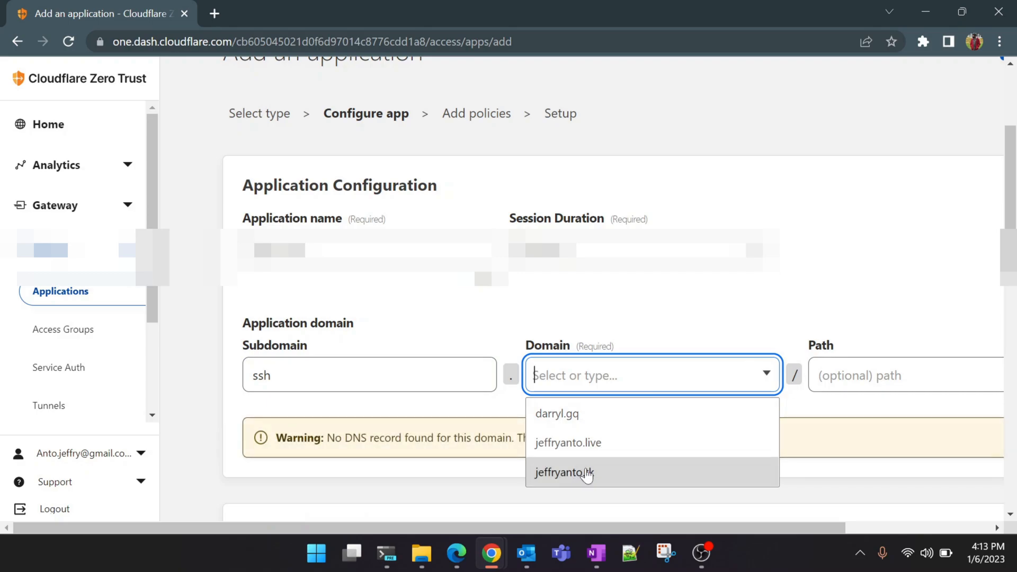
{"action": "left_click", "coordinate": [563, 473]}
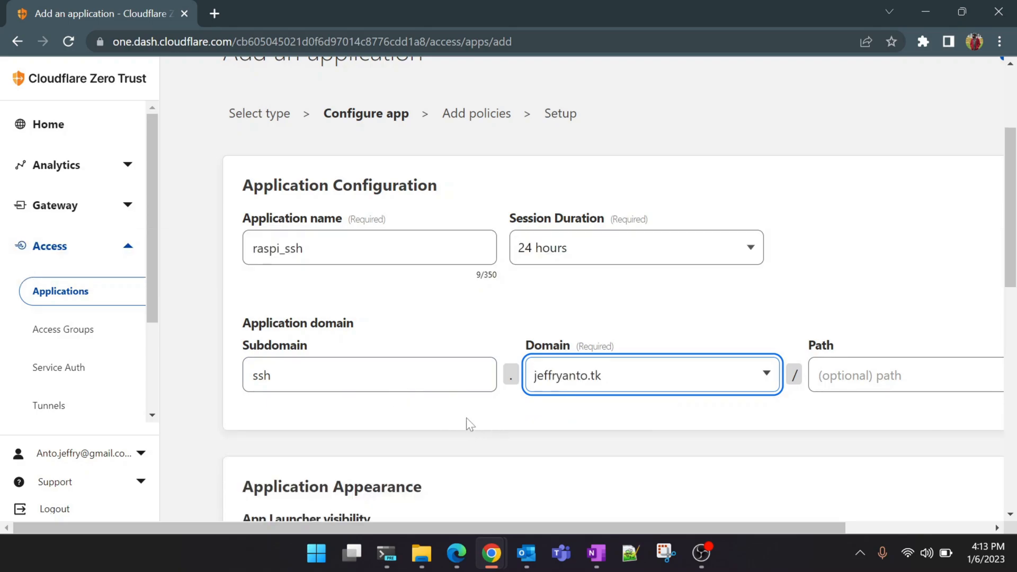
{"action": "scroll", "scroll_direction": "down", "scroll_amount": 3}
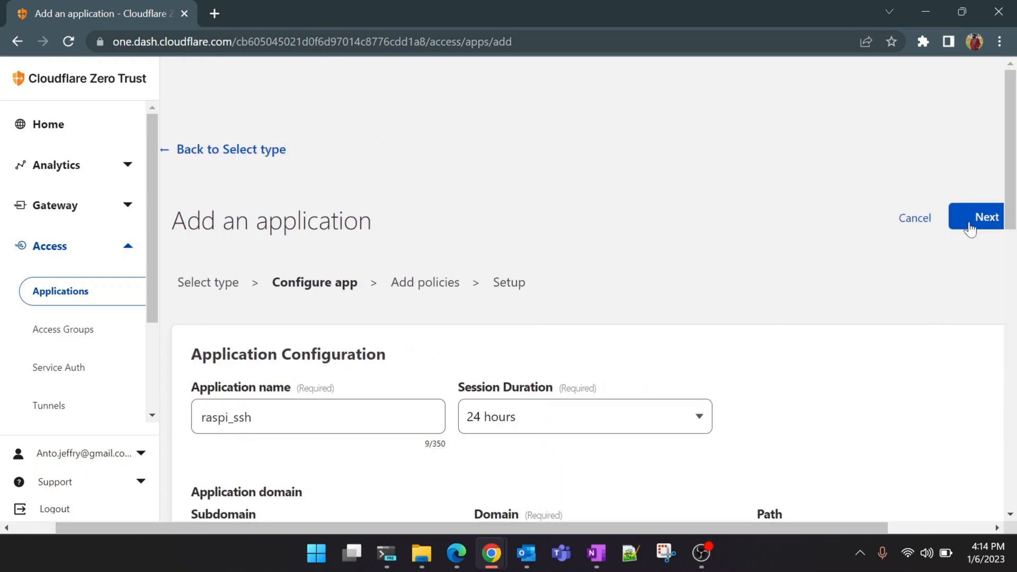
{"action": "mouse_move", "coordinate": [482, 394]}
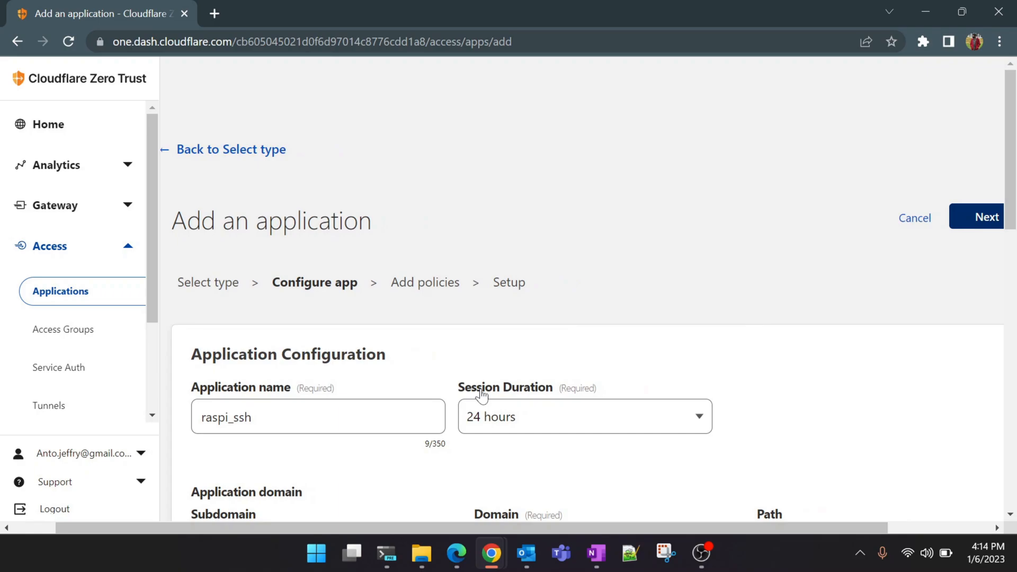
- Name the policy allow_ssh with a 12-hour session duration
{"action": "left_click", "coordinate": [986, 216]}
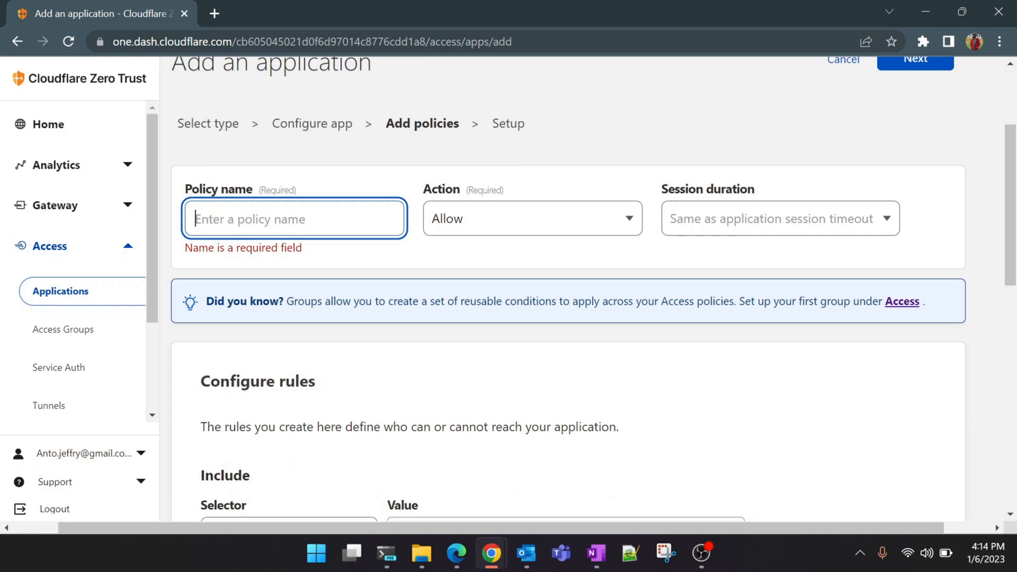
{"action": "type", "text": "allow_ssh"}
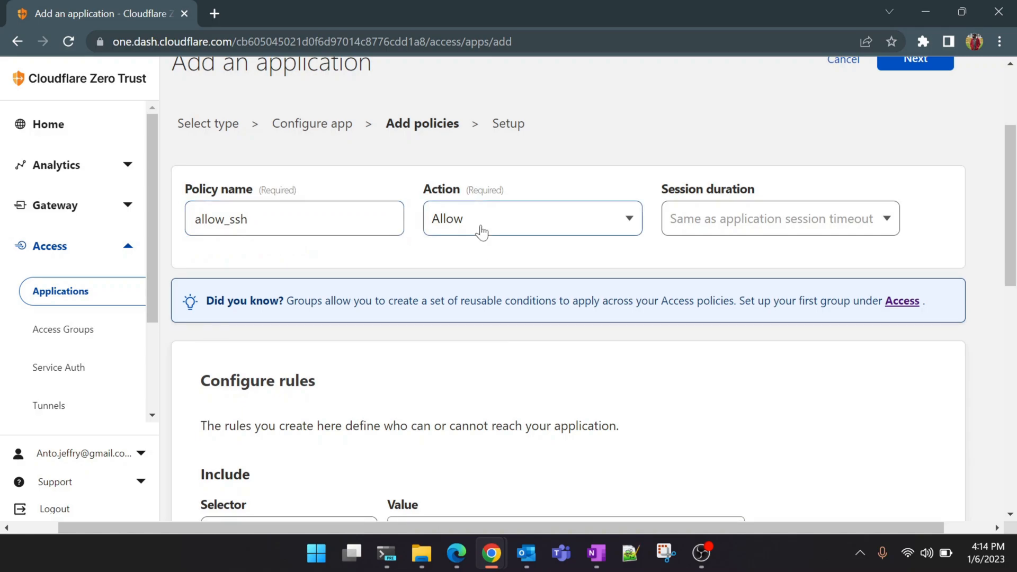
{"action": "left_click", "coordinate": [779, 218]}
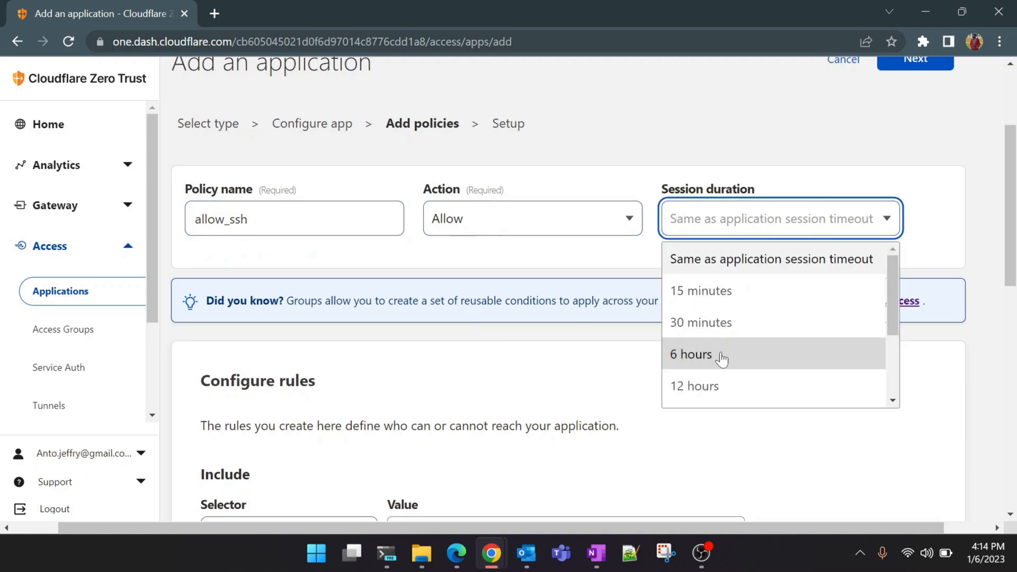
{"action": "left_click", "coordinate": [693, 385]}
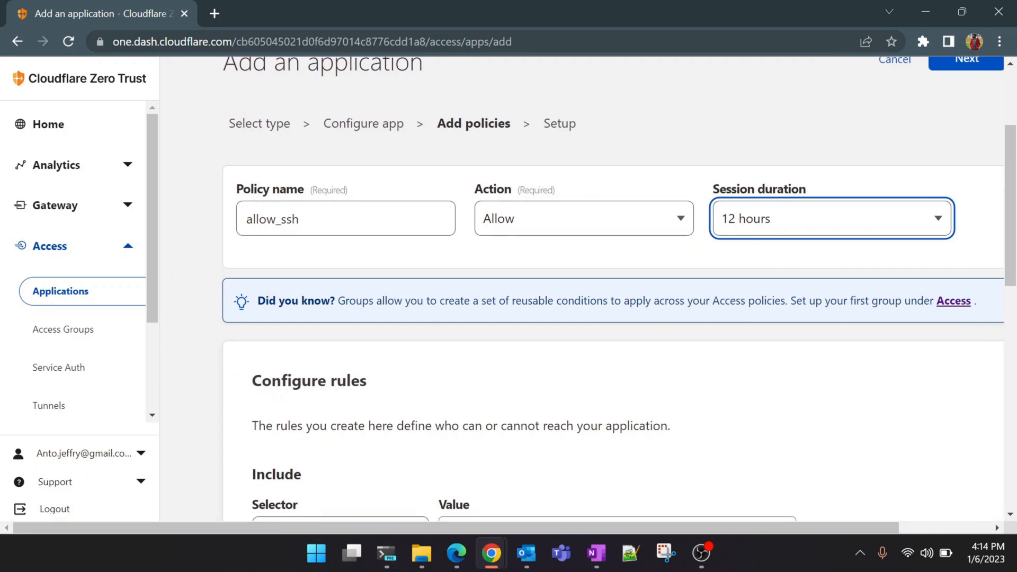
{"action": "scroll", "scroll_direction": "down", "scroll_amount": 3}
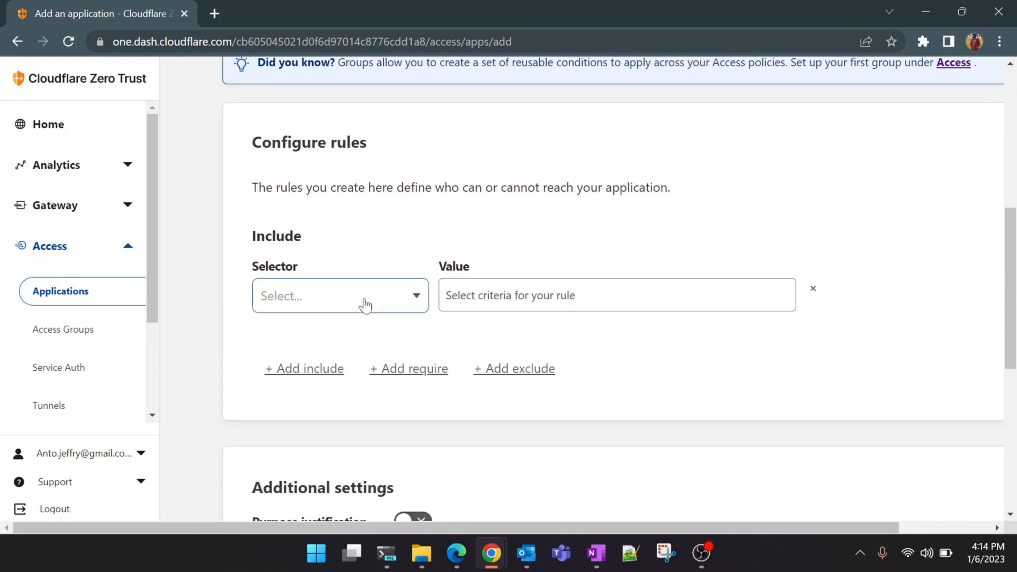
- Set the include rule selector to Emails with the Gmail address as its value
{"action": "left_click", "coordinate": [340, 295]}
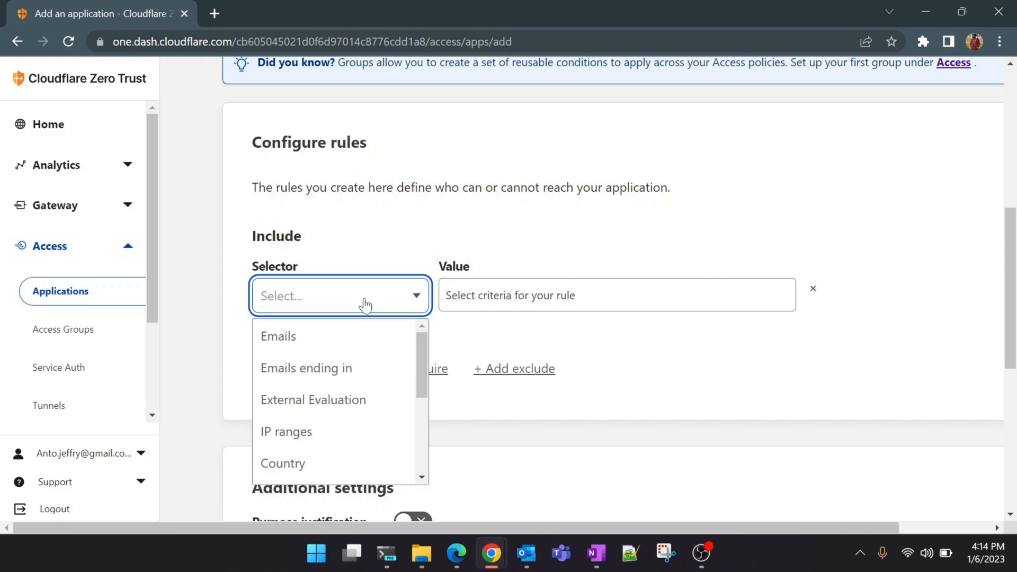
{"action": "scroll", "scroll_direction": "down", "scroll_amount": 3}
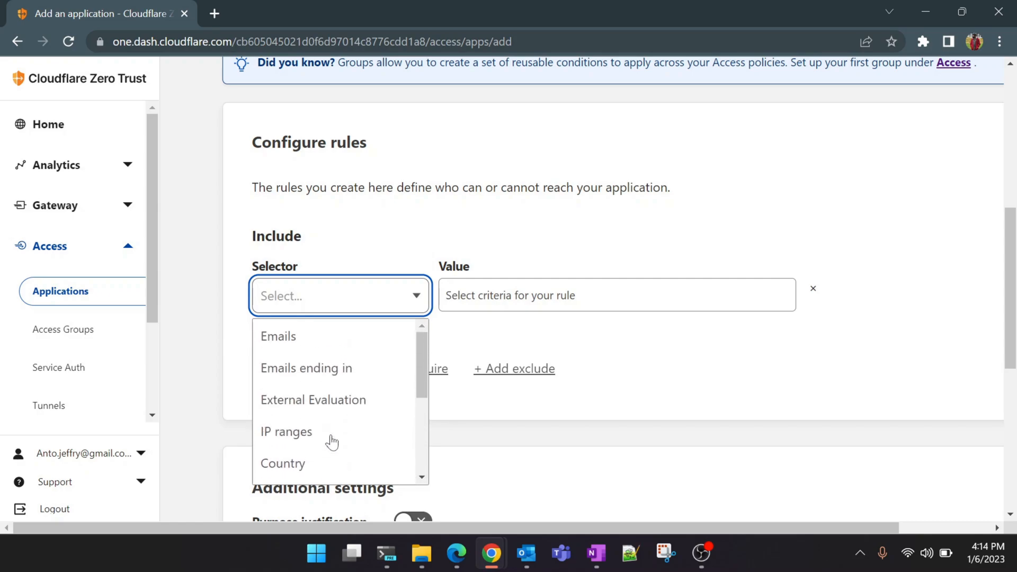
{"action": "mouse_move", "coordinate": [299, 351]}
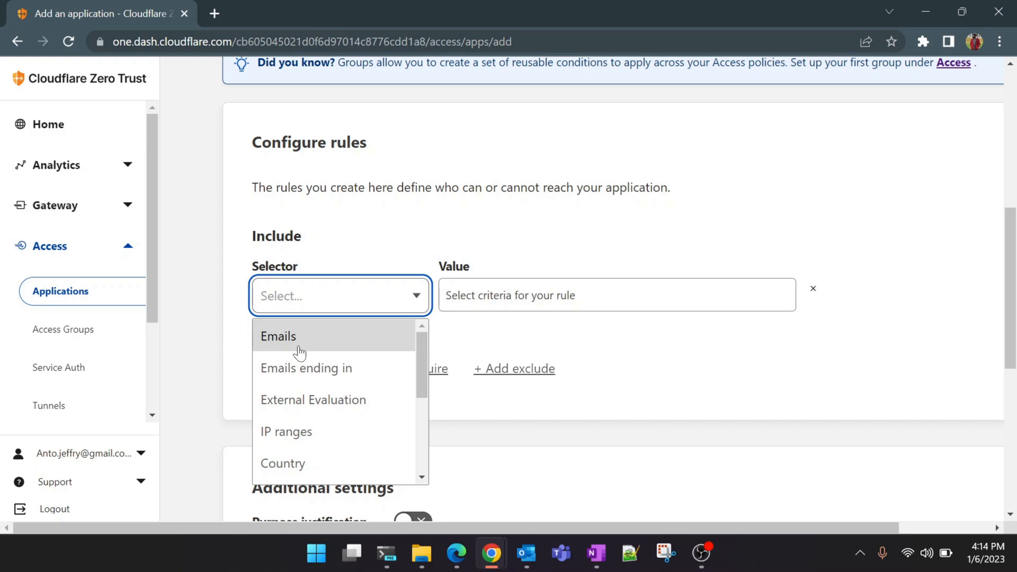
{"action": "mouse_move", "coordinate": [305, 417]}
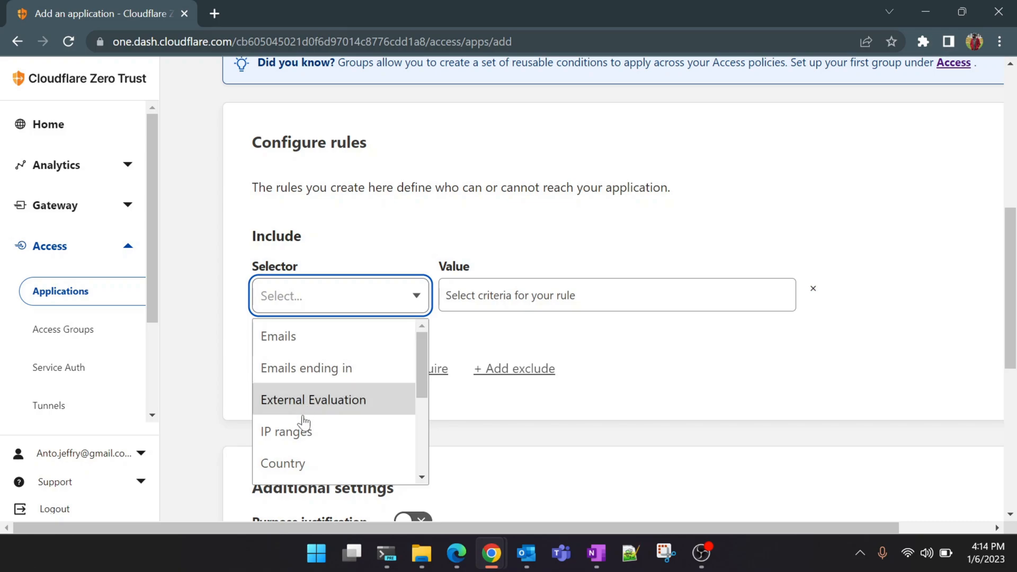
{"action": "mouse_move", "coordinate": [317, 438]}
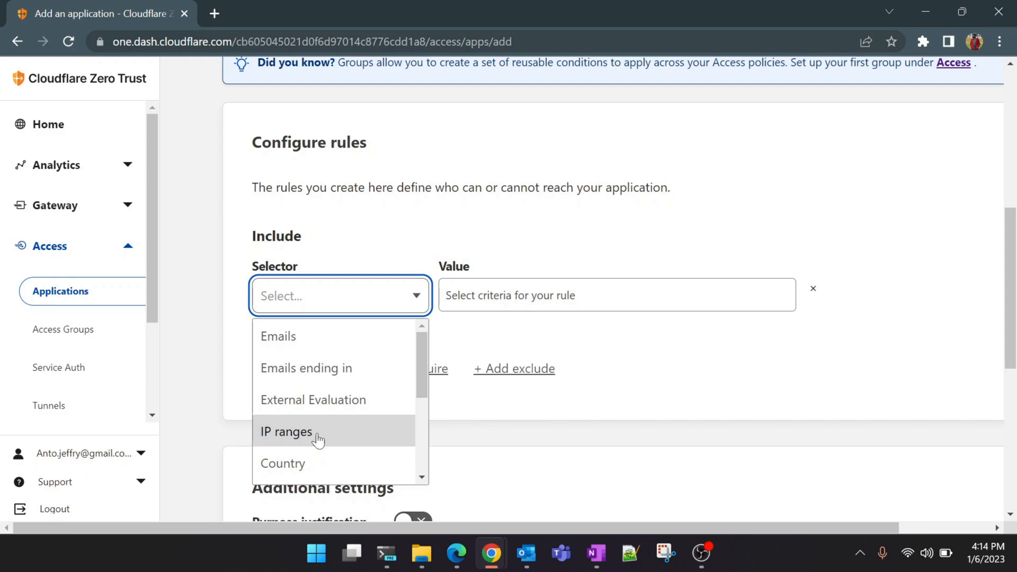
{"action": "left_click", "coordinate": [282, 463]}
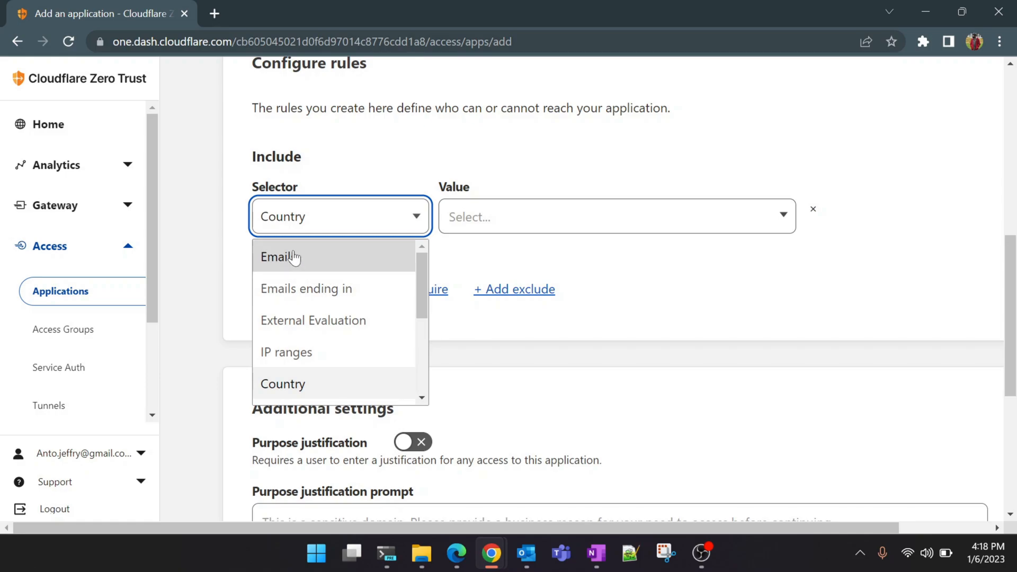
{"action": "left_click", "coordinate": [278, 256]}
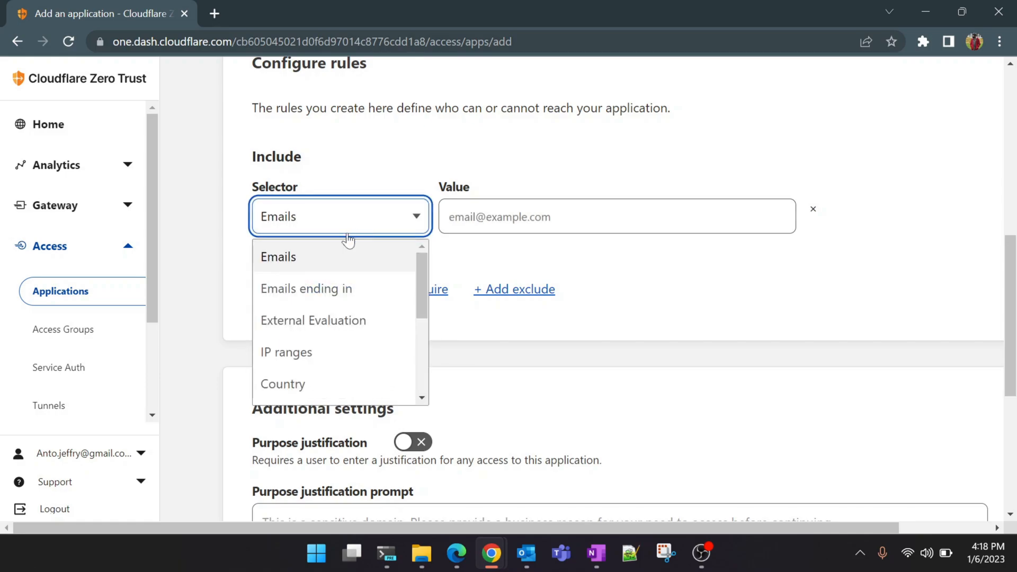
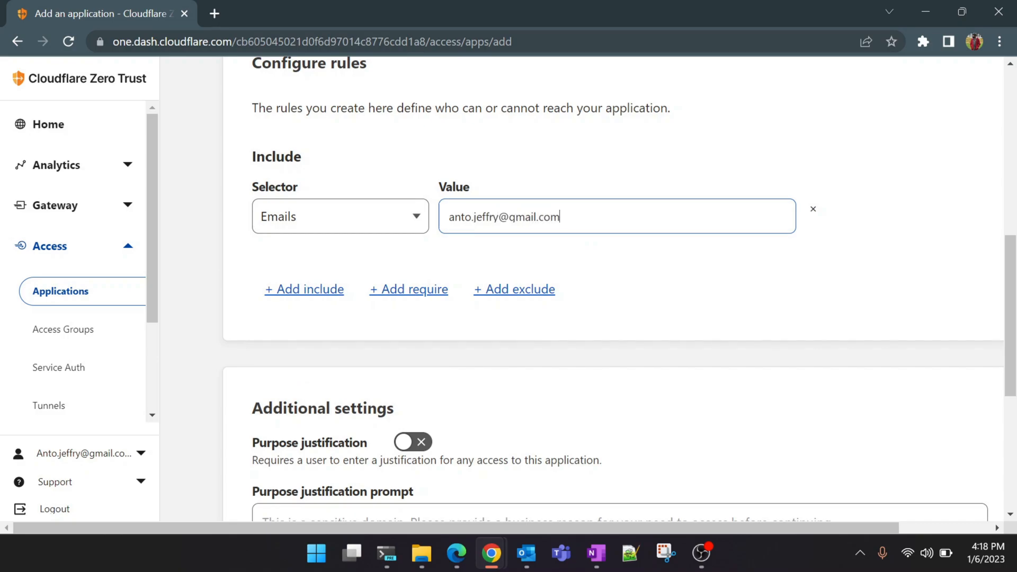
{"action": "key", "text": "Enter"}
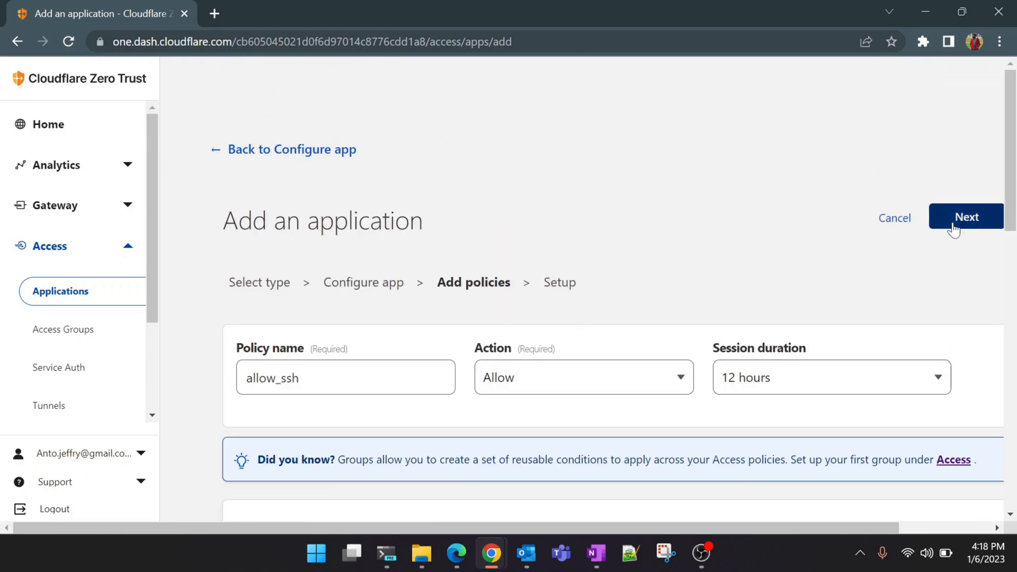
{"action": "mouse_move", "coordinate": [375, 324]}
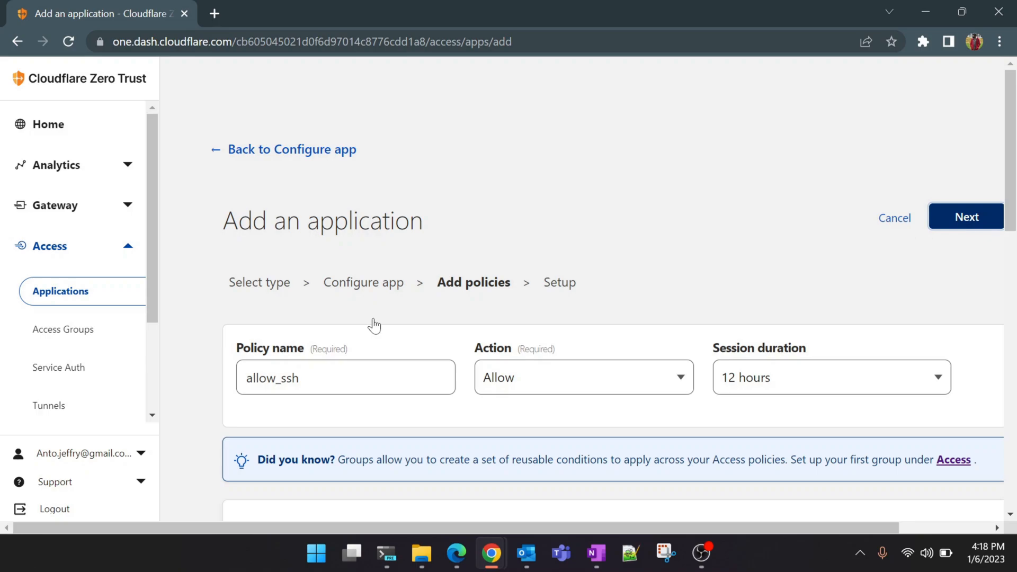
- Review the setup step's CORS and cookie settings and add the application, listing raspi_ssh as Browser SSH
{"action": "left_click", "coordinate": [967, 216]}
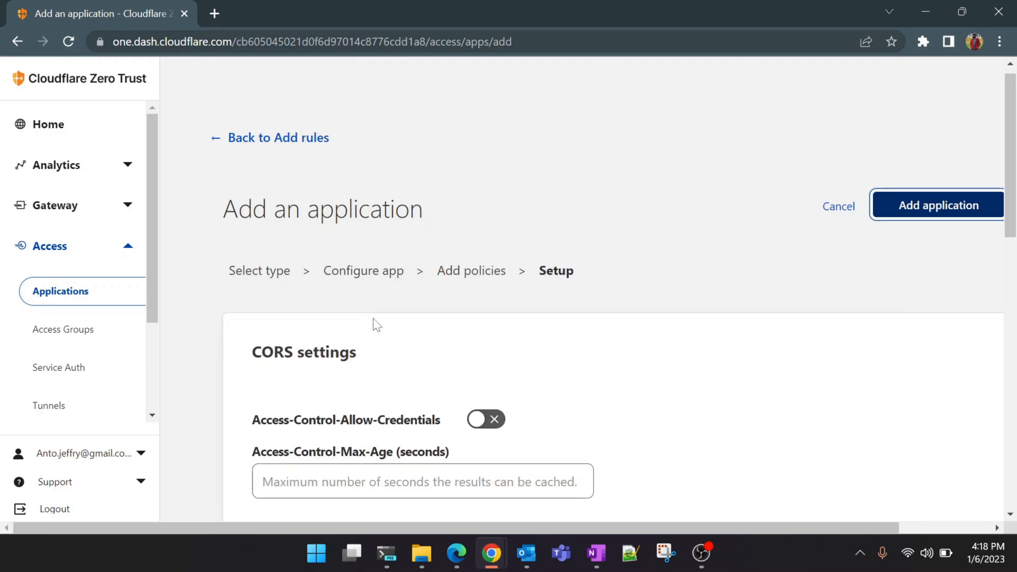
{"action": "scroll", "scroll_direction": "down", "scroll_amount": 3}
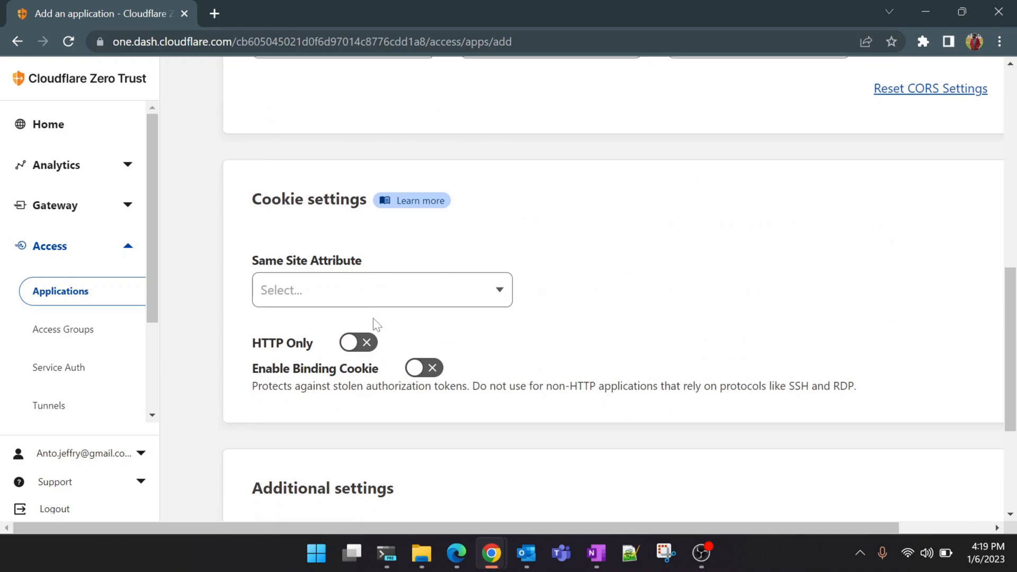
{"action": "scroll", "scroll_direction": "down", "scroll_amount": 3}
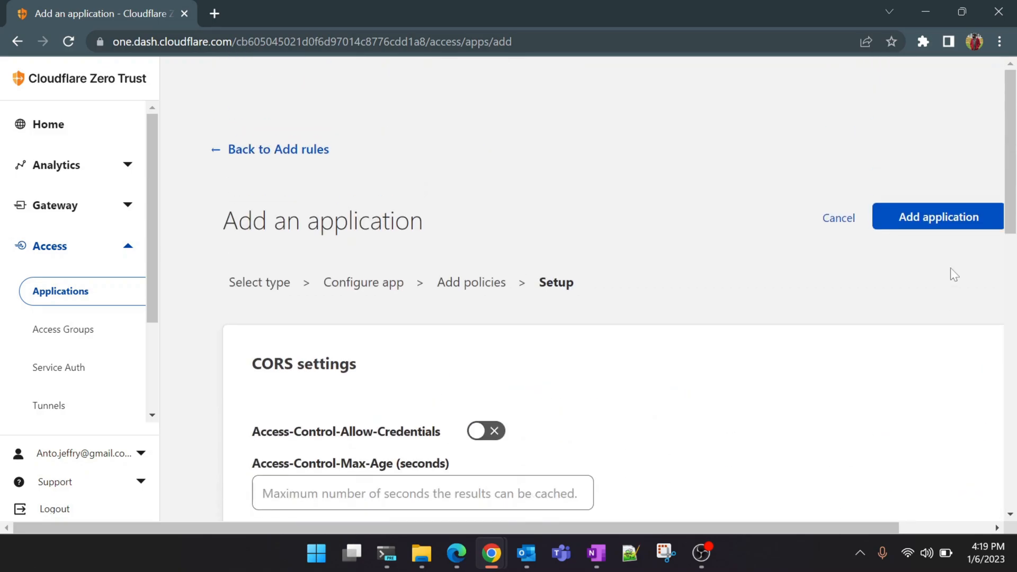
{"action": "left_click", "coordinate": [937, 217]}
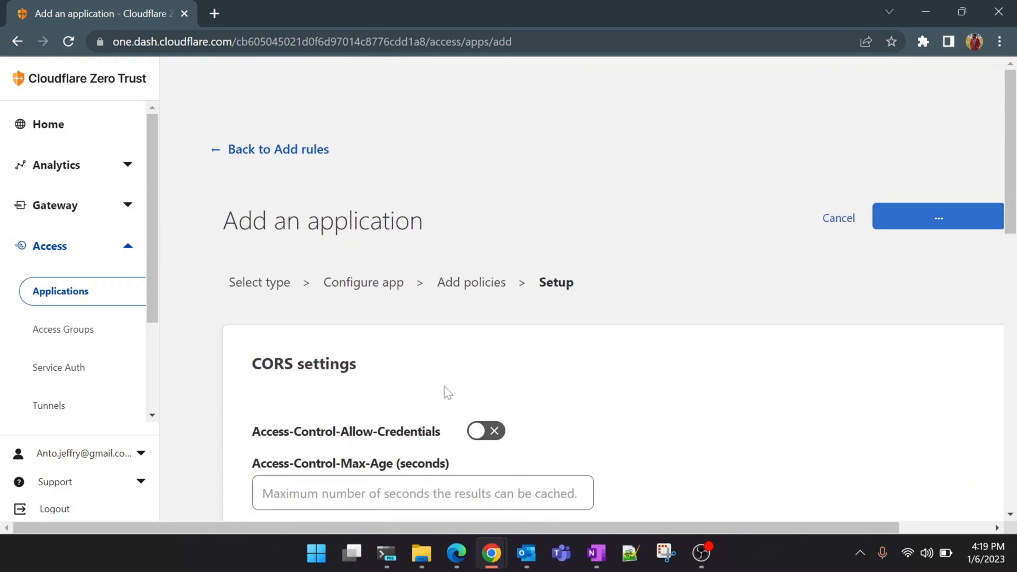
{"action": "left_click", "coordinate": [936, 216]}
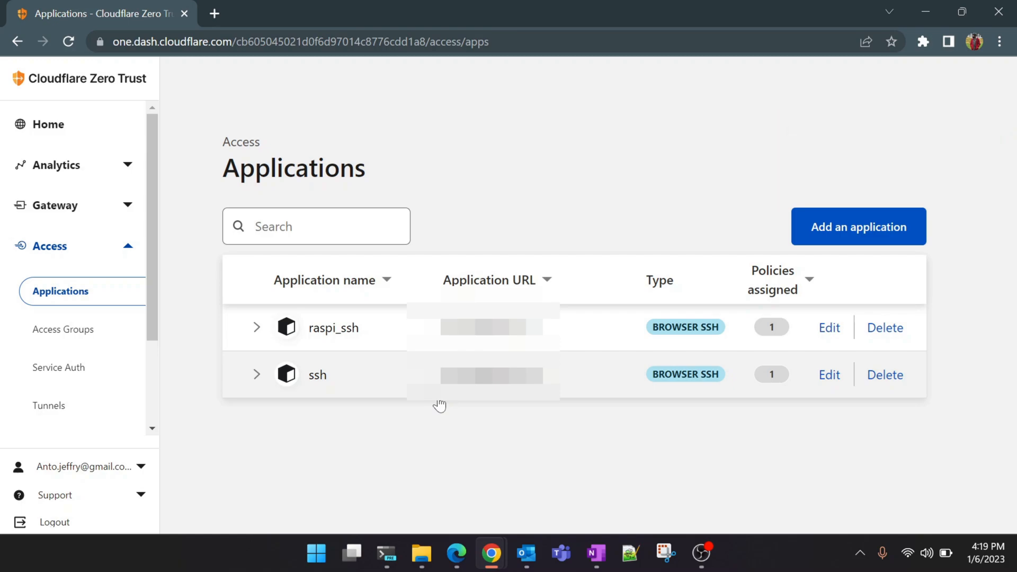
{"action": "left_click", "coordinate": [214, 13]}
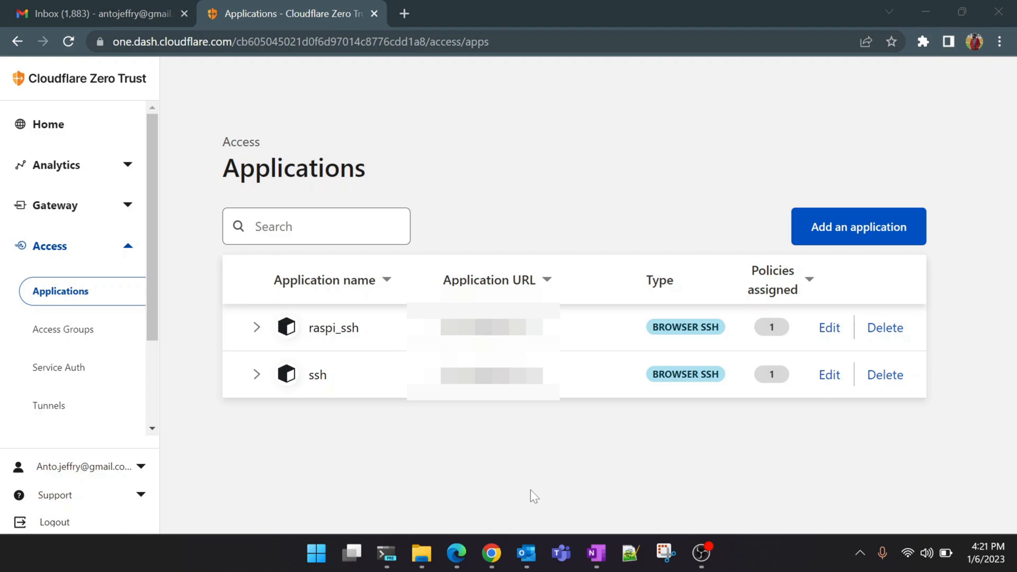
- Browse to ssh.jeffryanto.li in a new Incognito window
{"action": "left_click", "coordinate": [999, 41]}
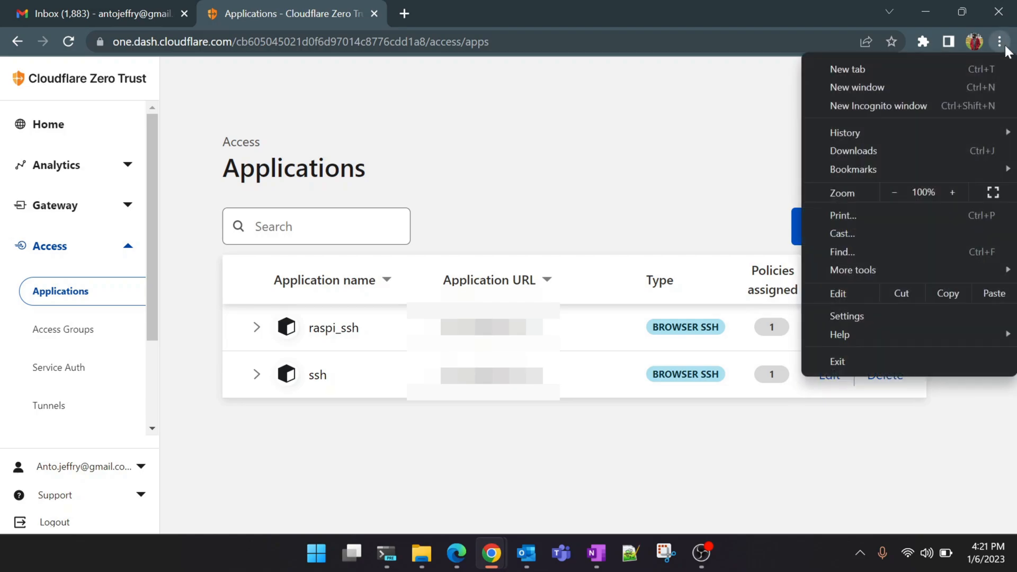
{"action": "left_click", "coordinate": [877, 106]}
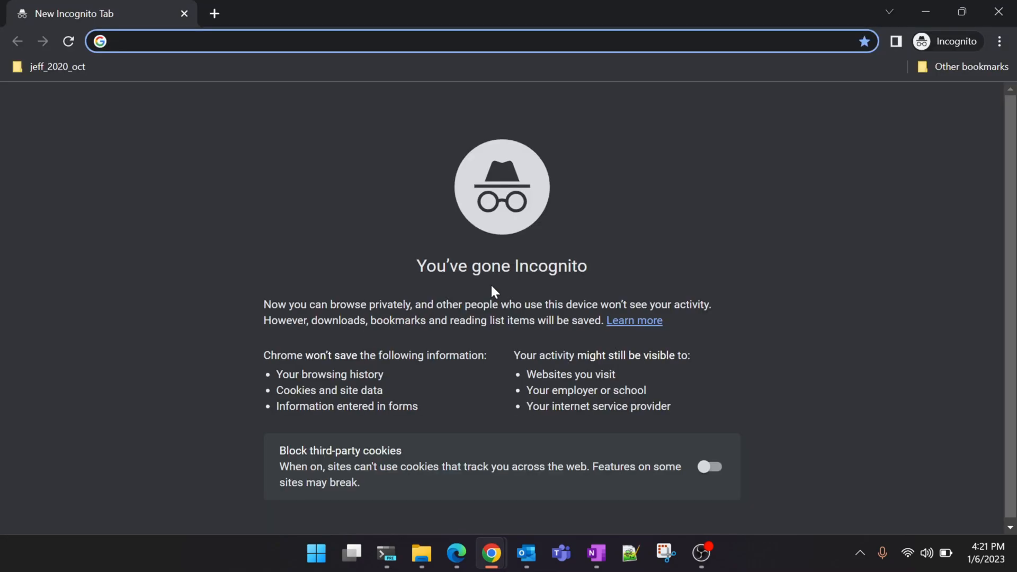
{"action": "type", "text": "ssh.jeffryanto.li"}
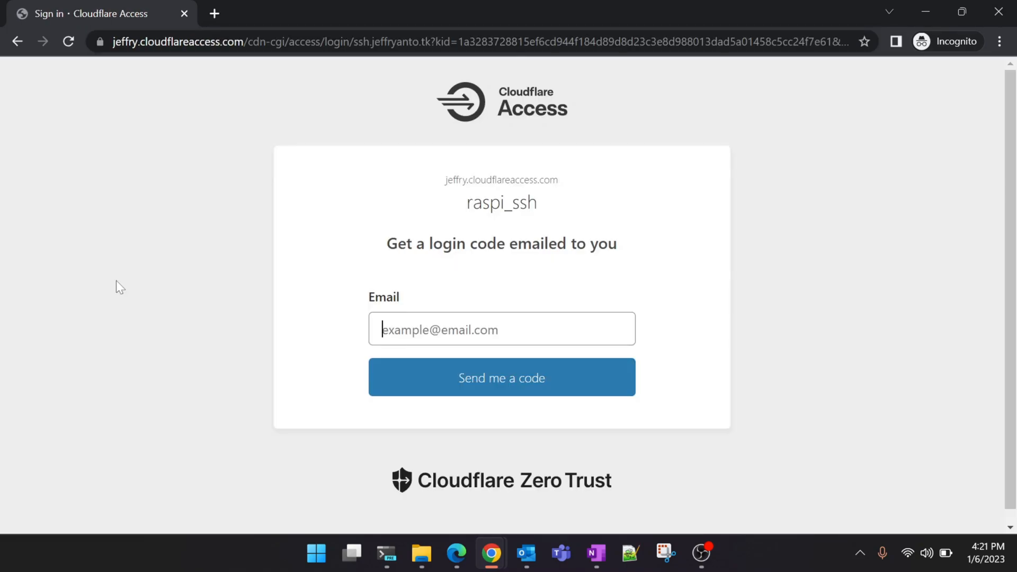
{"action": "mouse_move", "coordinate": [726, 449]}
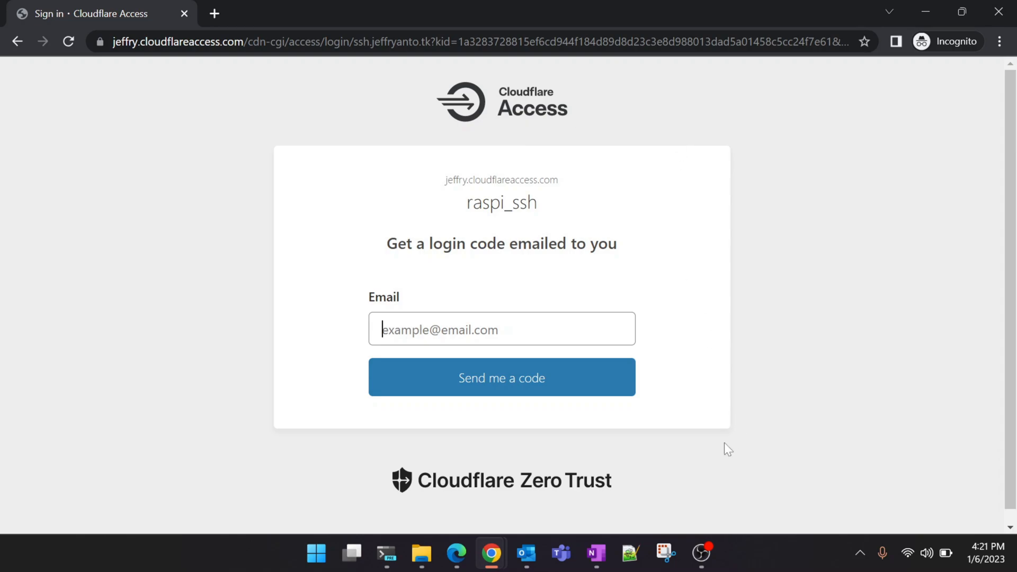
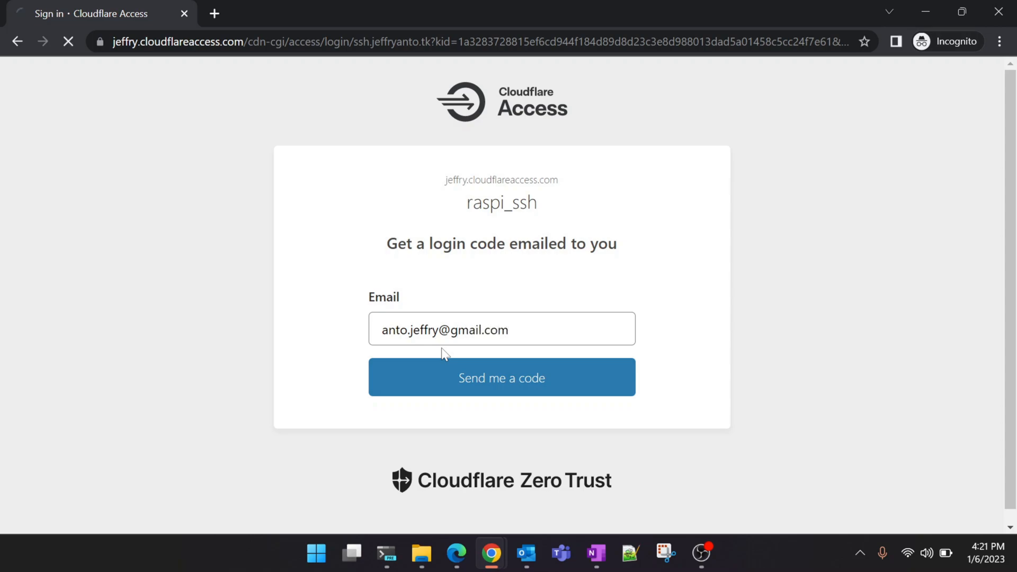
- Enter the jeffry Gmail address and request an emailed login code
{"action": "left_click", "coordinate": [501, 377]}
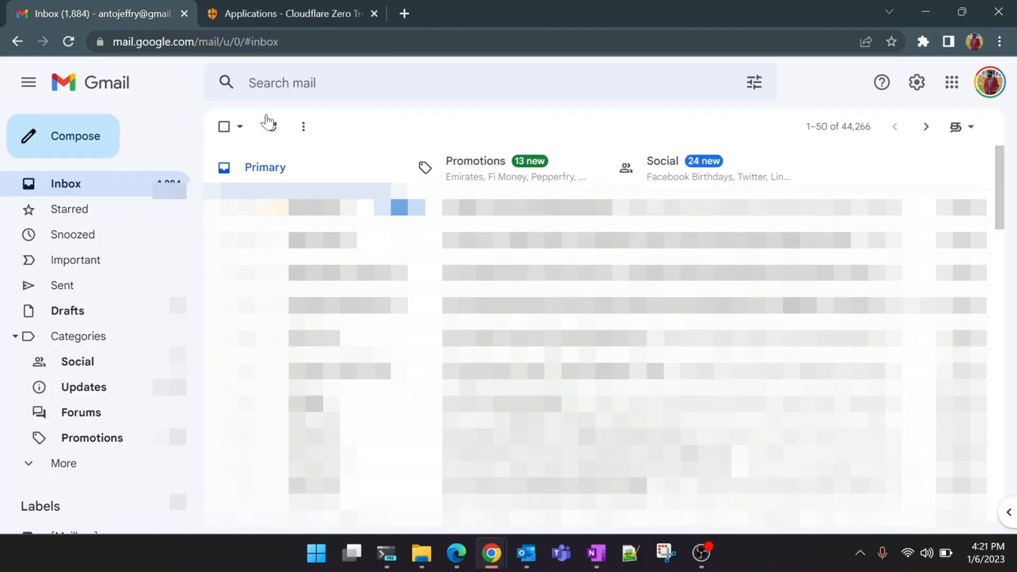
- Retrieve the Cloudflare code from the Gmail inbox and sign in with it
{"action": "left_click", "coordinate": [271, 126]}
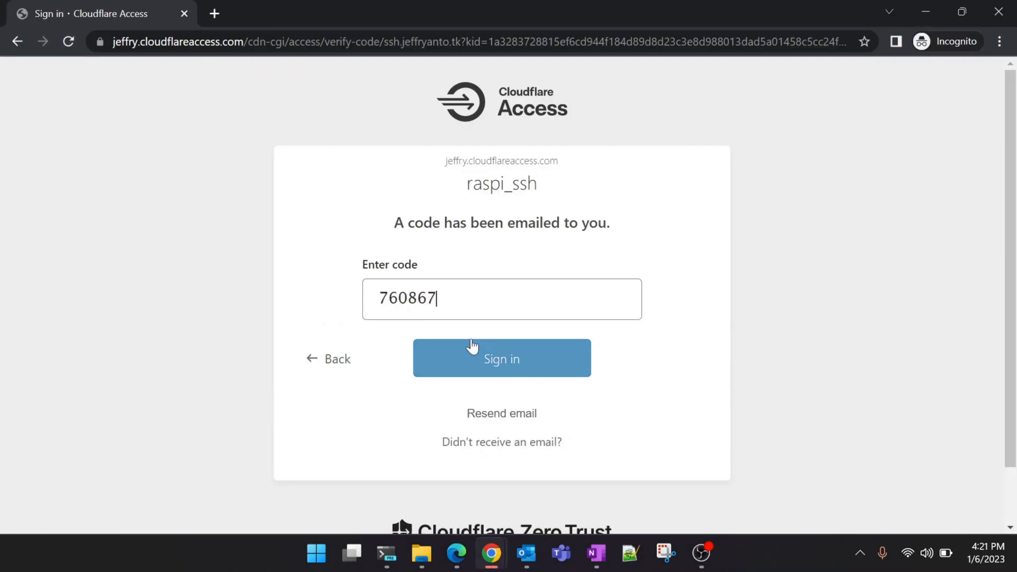
{"action": "left_click", "coordinate": [501, 358]}
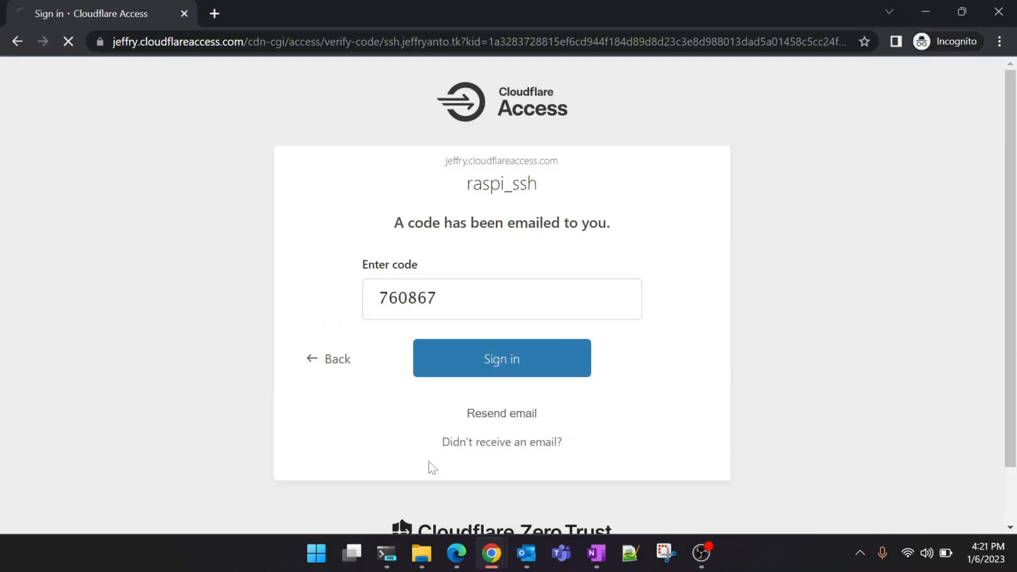
{"action": "left_click", "coordinate": [501, 358]}
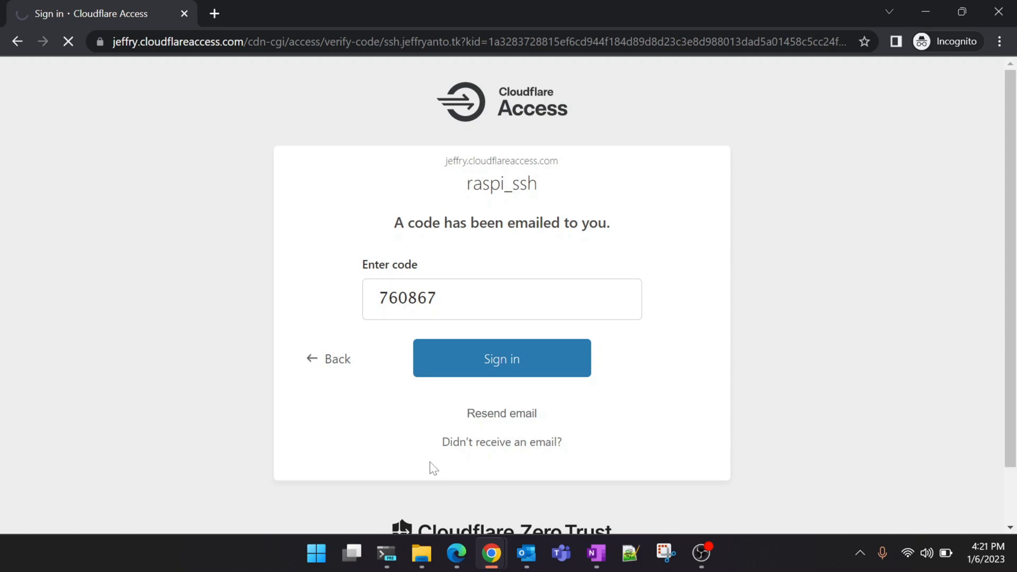
{"action": "left_click", "coordinate": [501, 358]}
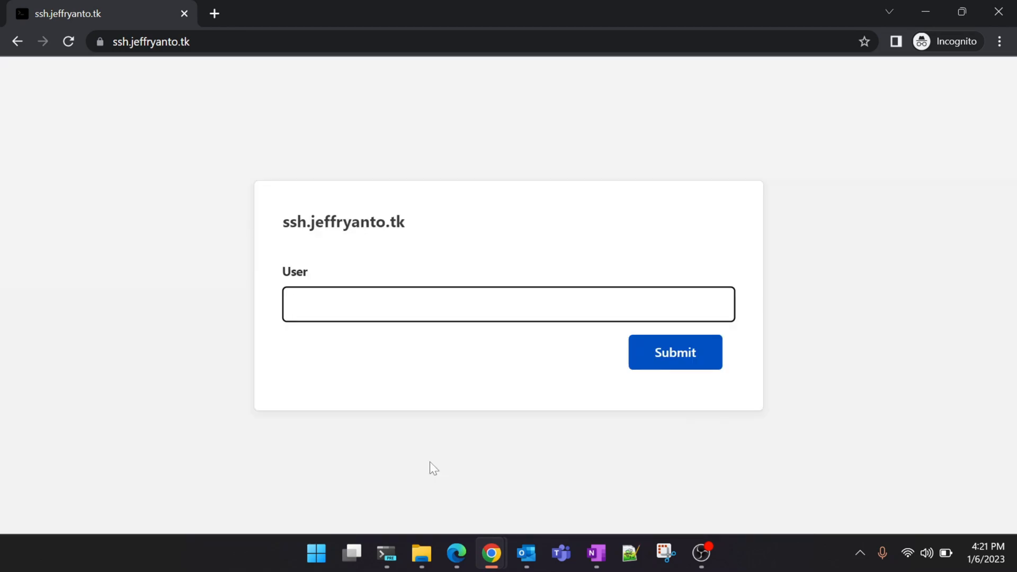
- Log in to the Raspberry Pi as darryl with its password and start typing a command at the shell
{"action": "type", "text": "darryl"}
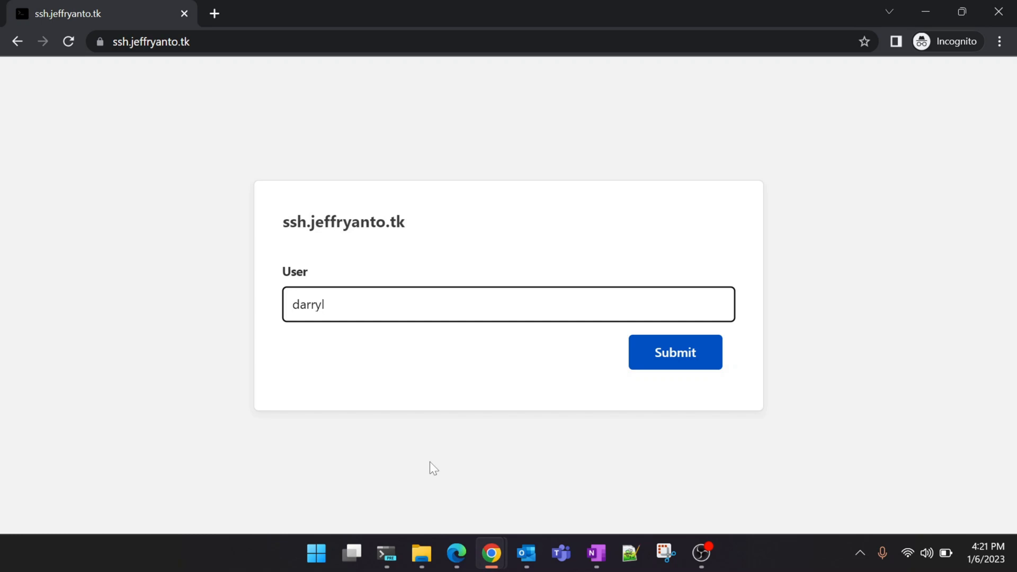
{"action": "left_click", "coordinate": [674, 352]}
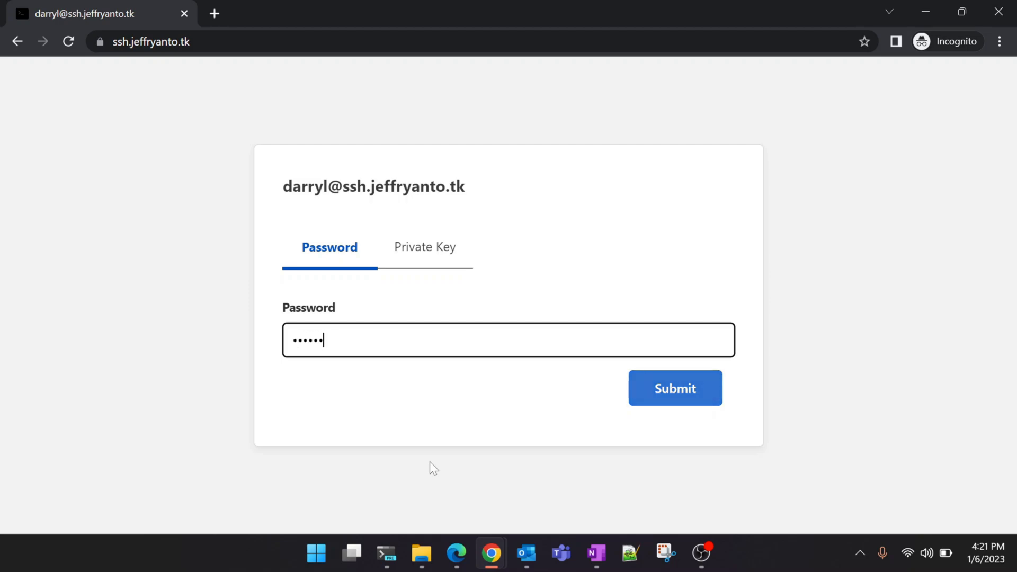
{"action": "left_click", "coordinate": [675, 388]}
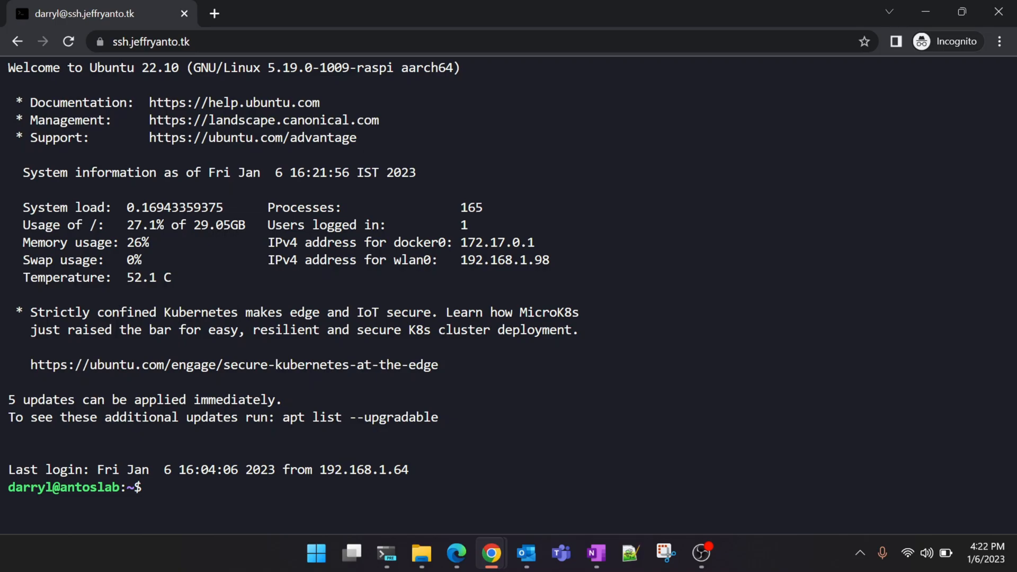
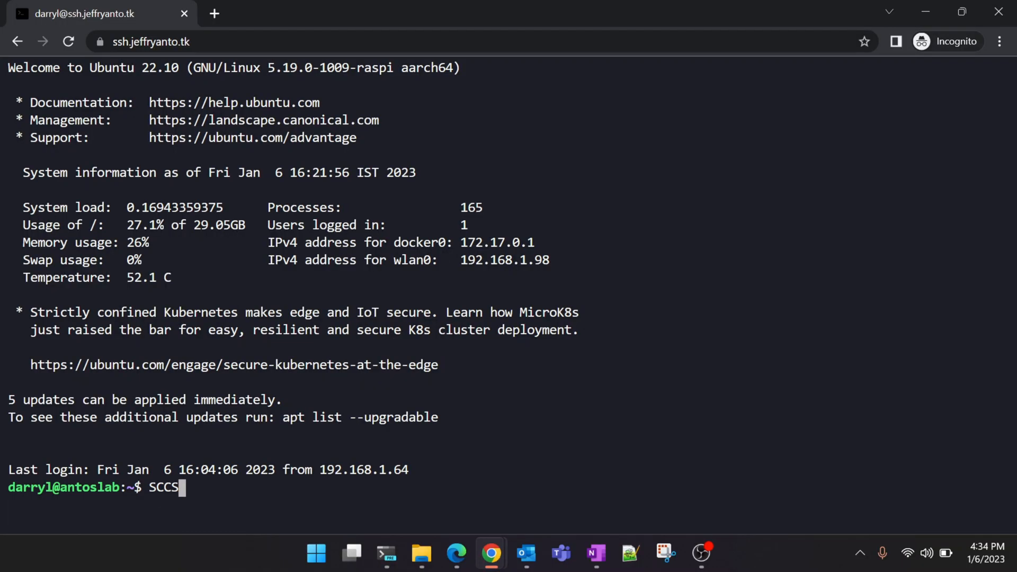